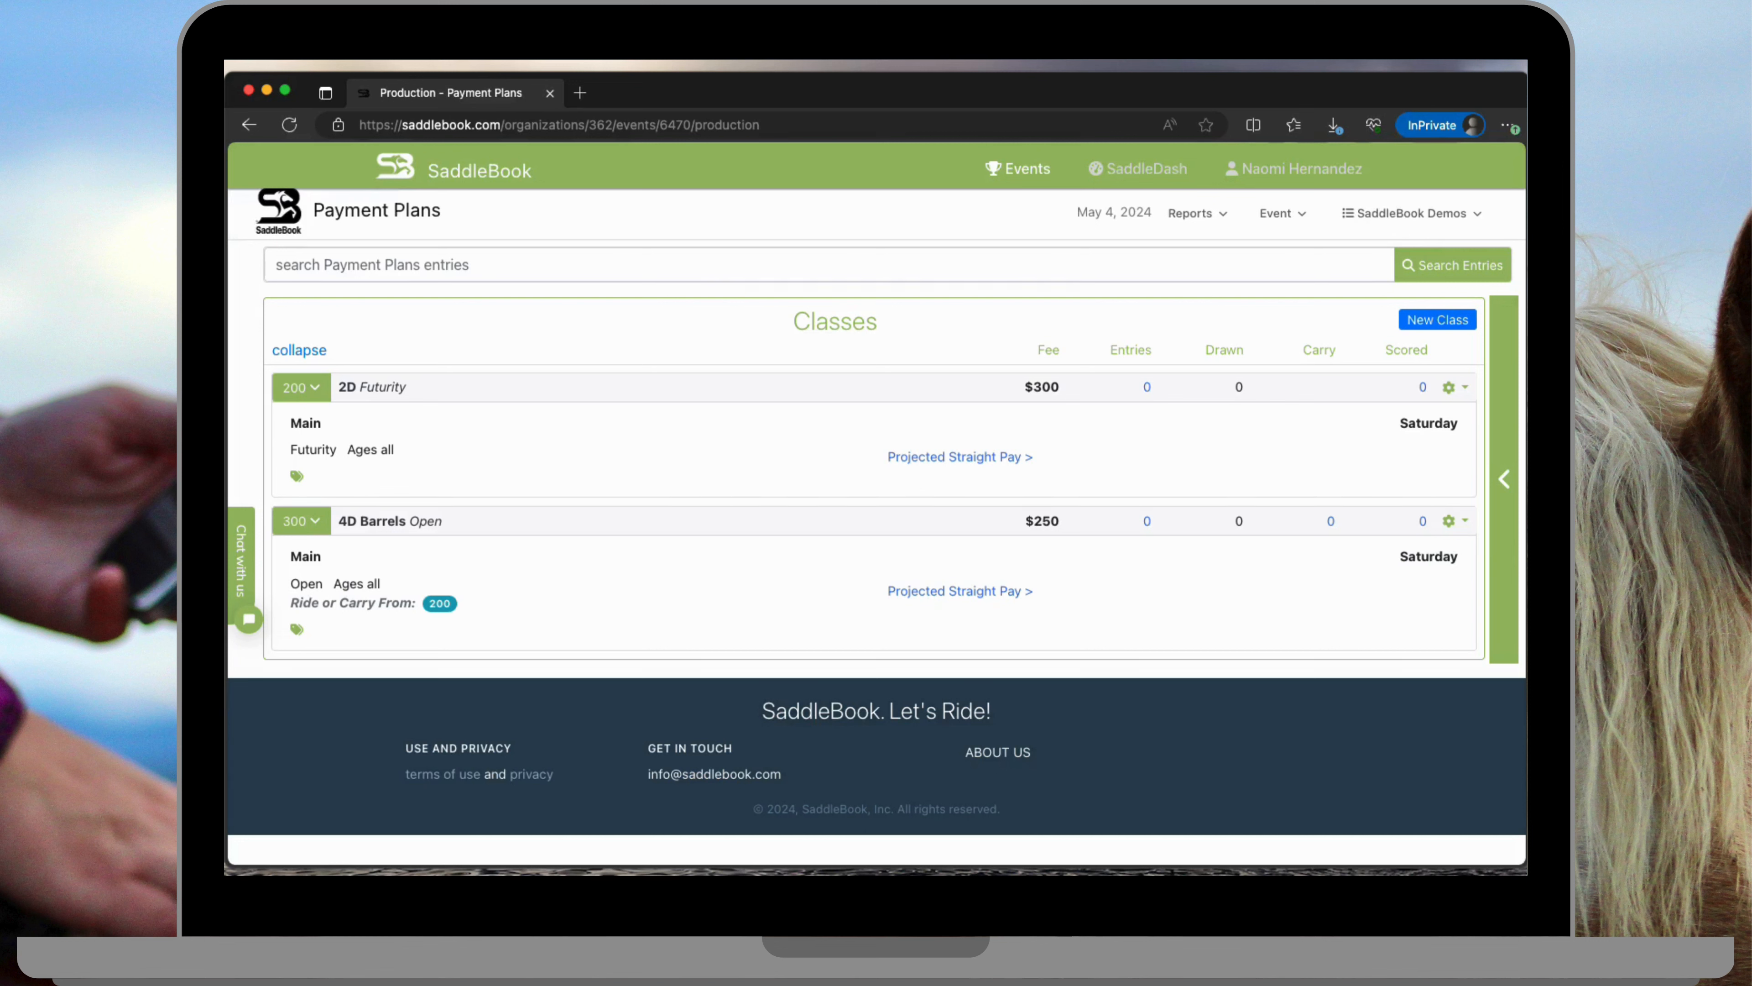
Step: Reveal the event settings panel and expand its Payment Methods list (Pay At Event, Card, Cash)
click(1503, 478)
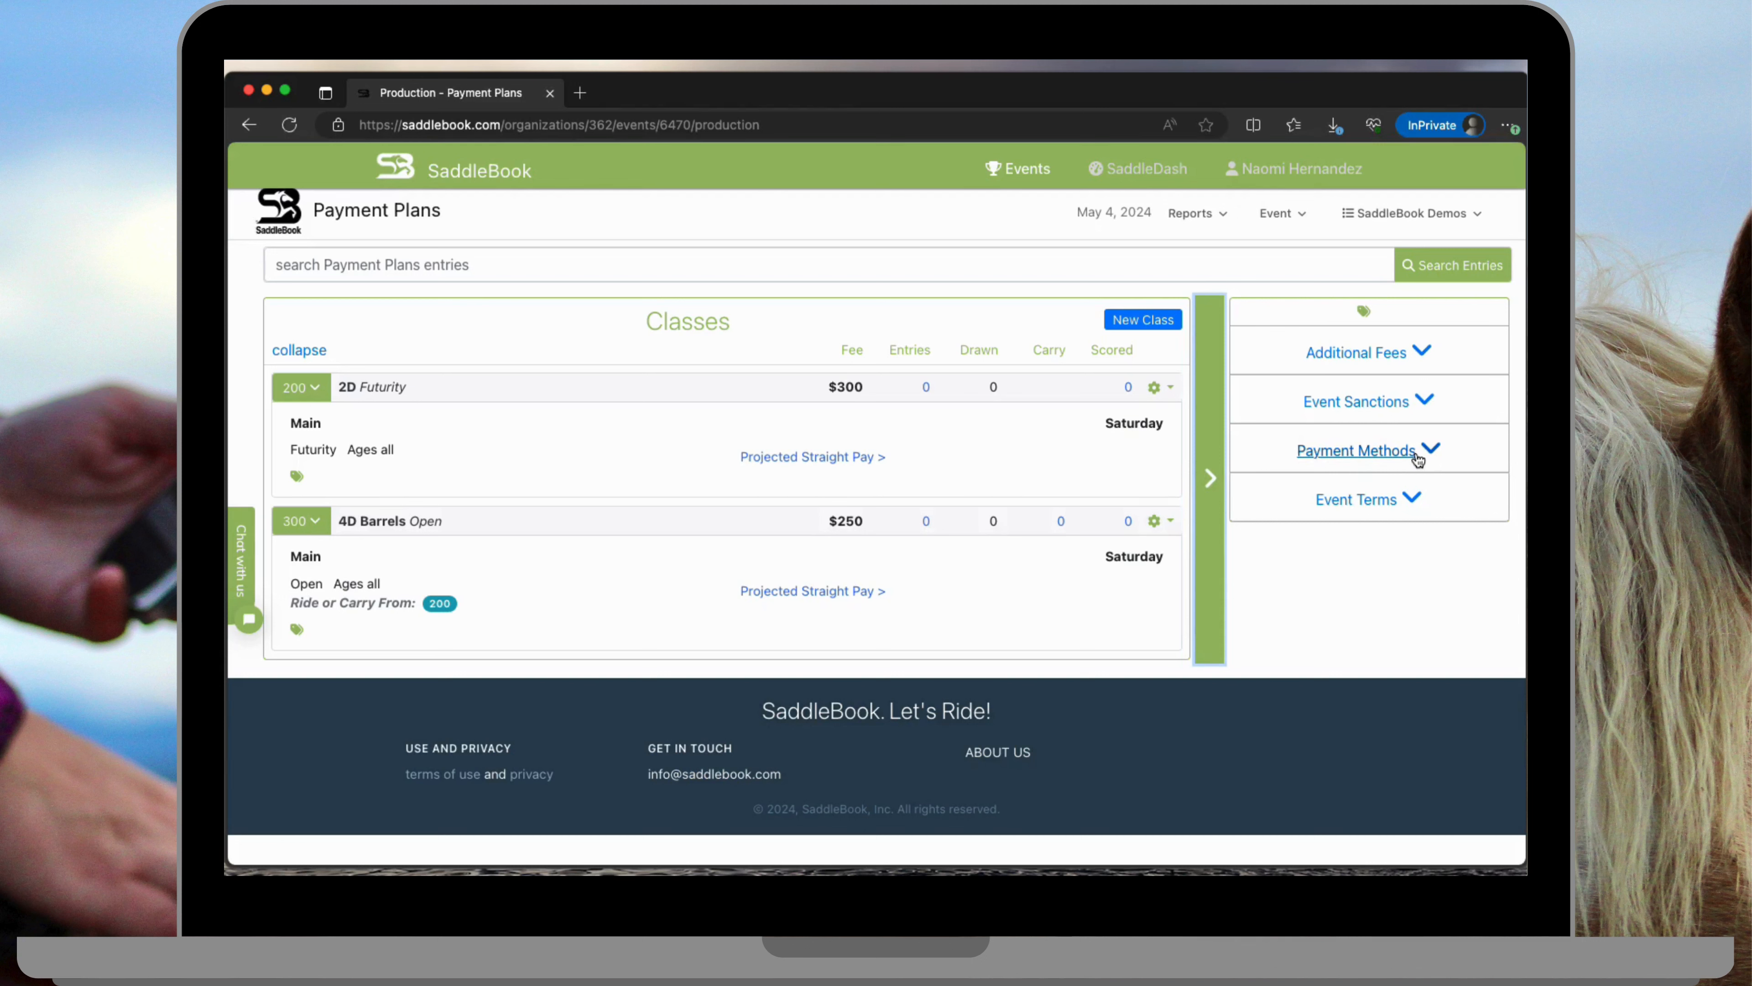
click(1358, 450)
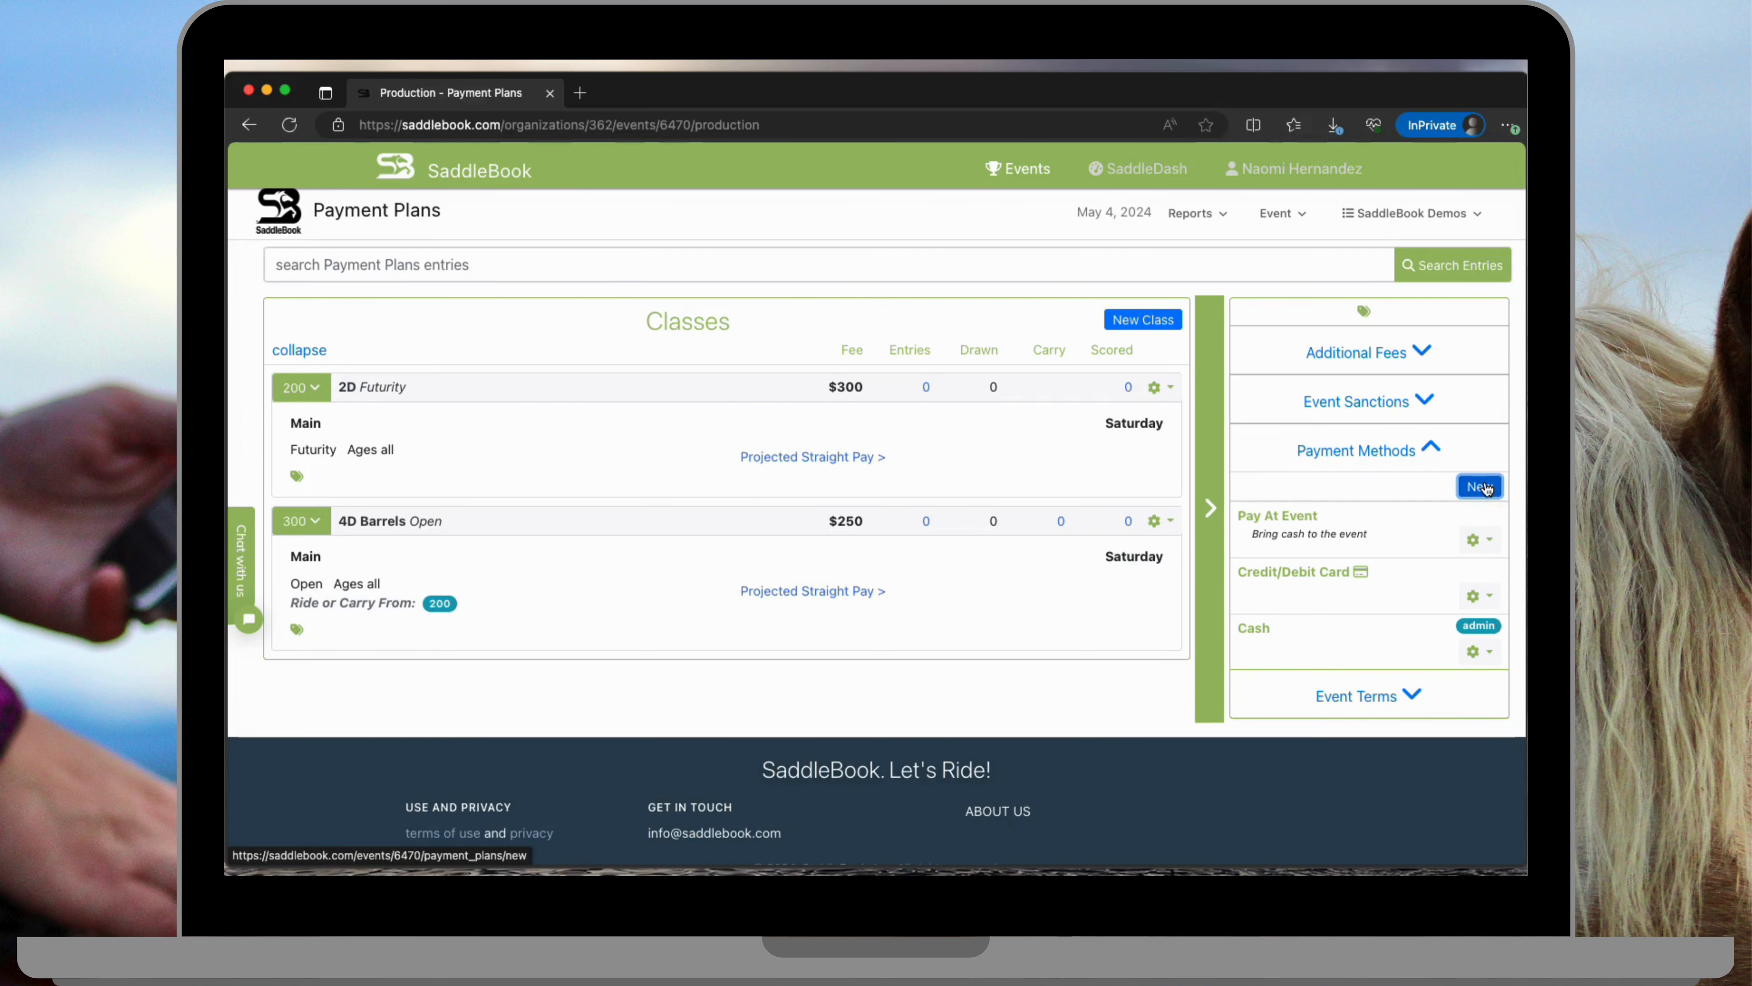
Step: Draft a new payment method '2 Payment - Payment plan' described as first payment at entry, second two weeks later
click(1479, 486)
text(2 Payme)
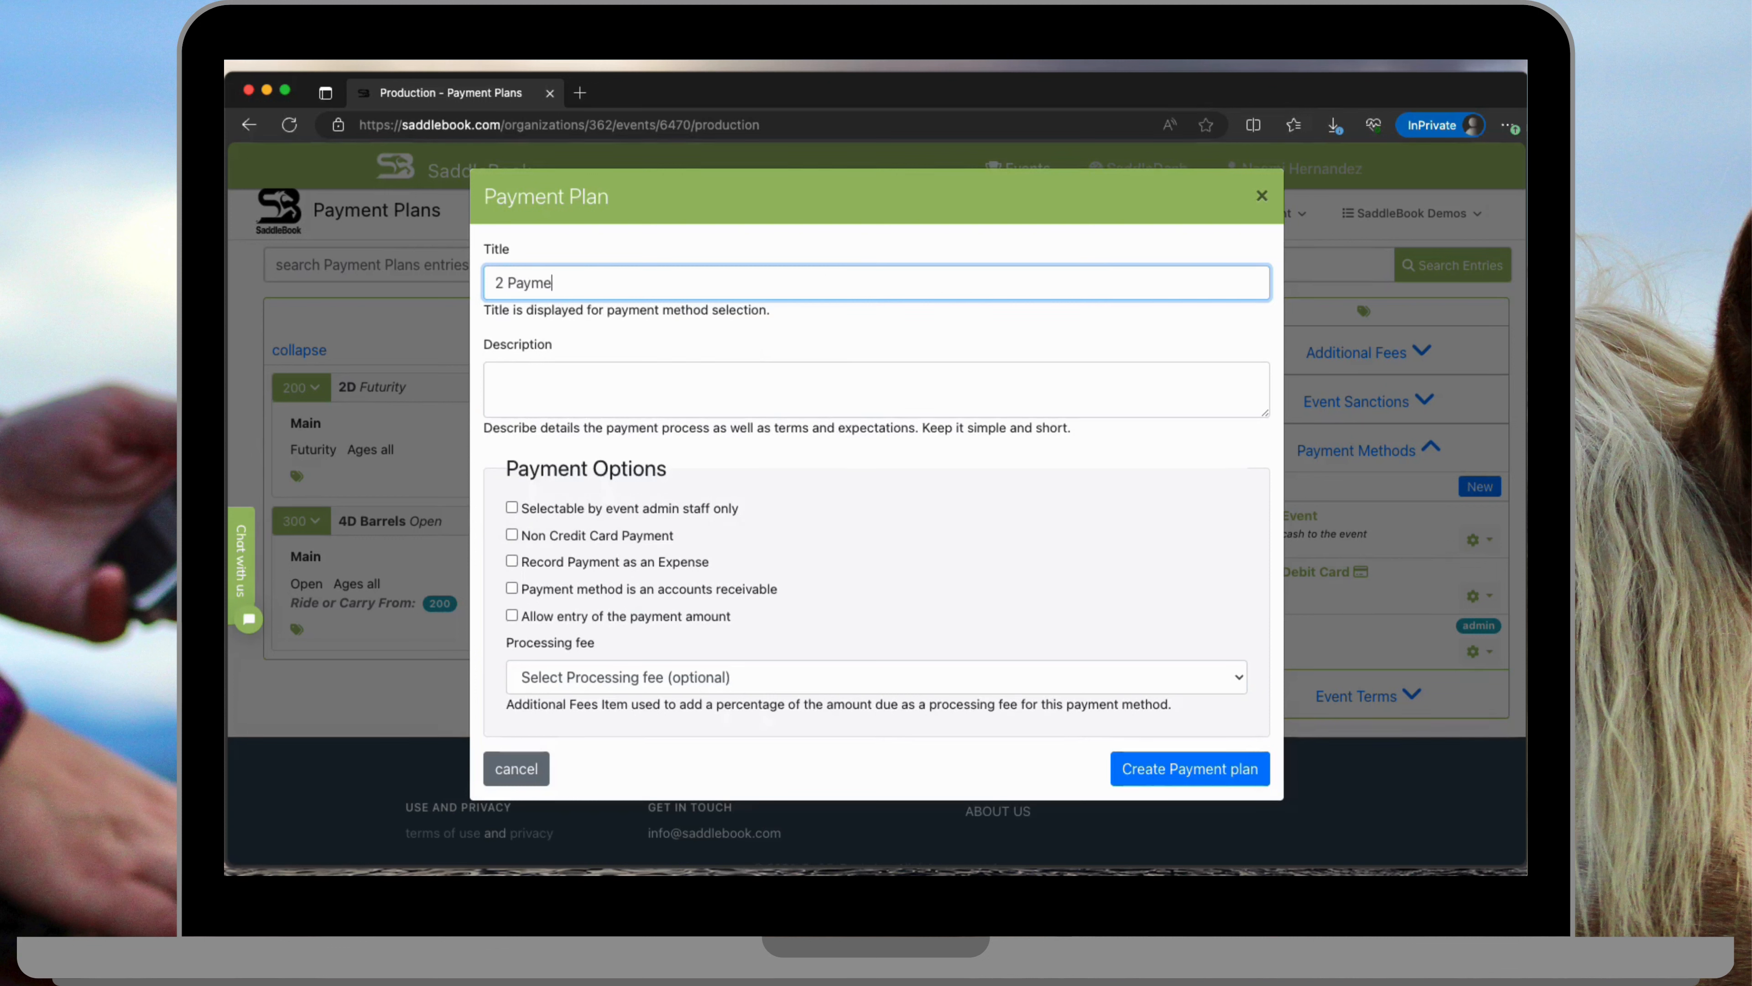
text(nt)
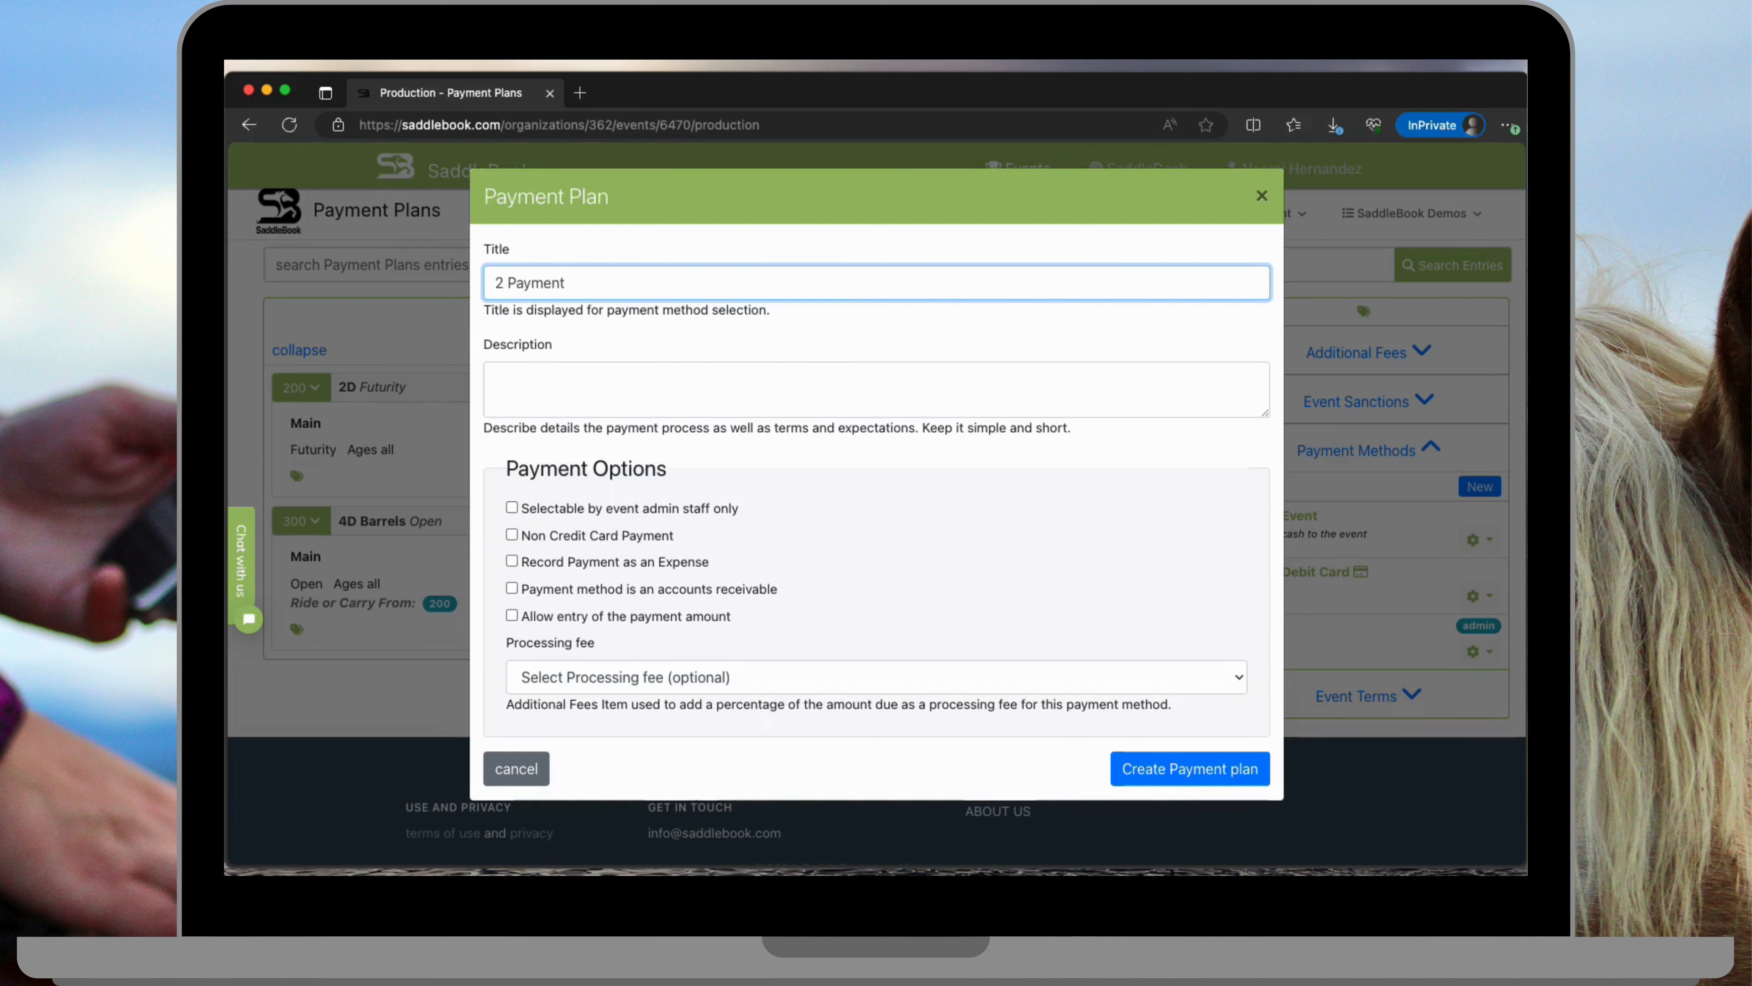
text(- Payment plan)
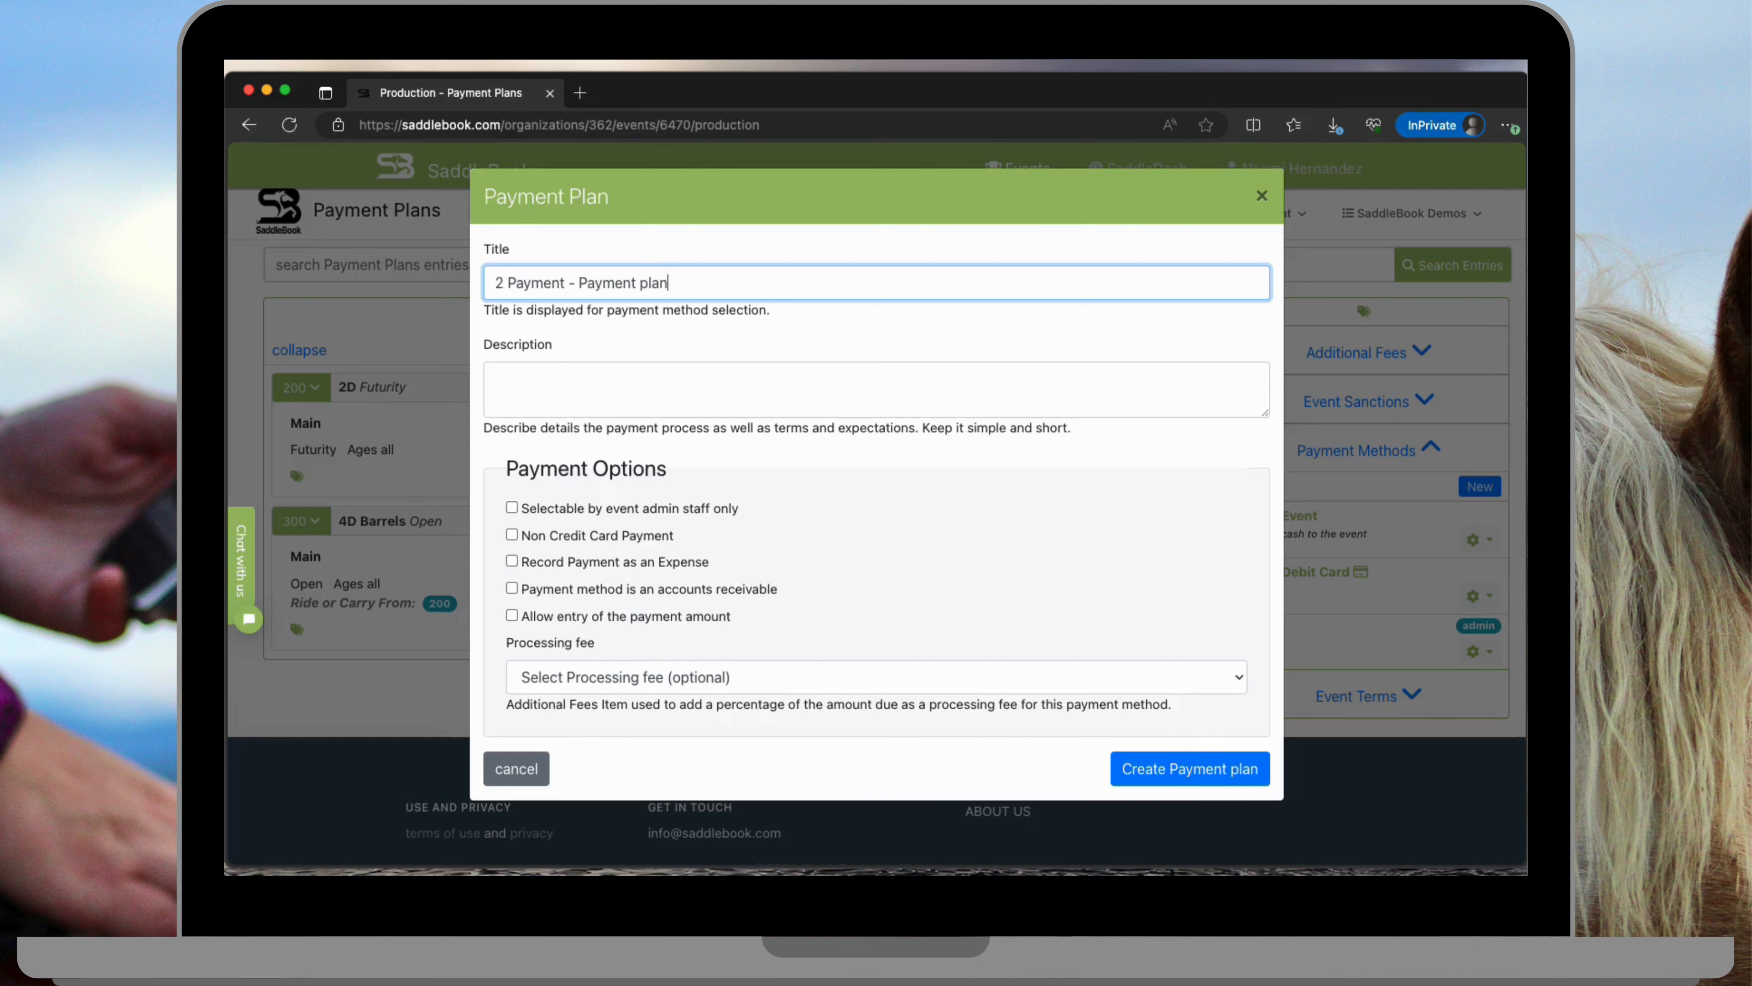
text(First payment due at time of submitting entry, second payment in two weeks from then. Payment plan only available until April 13.)
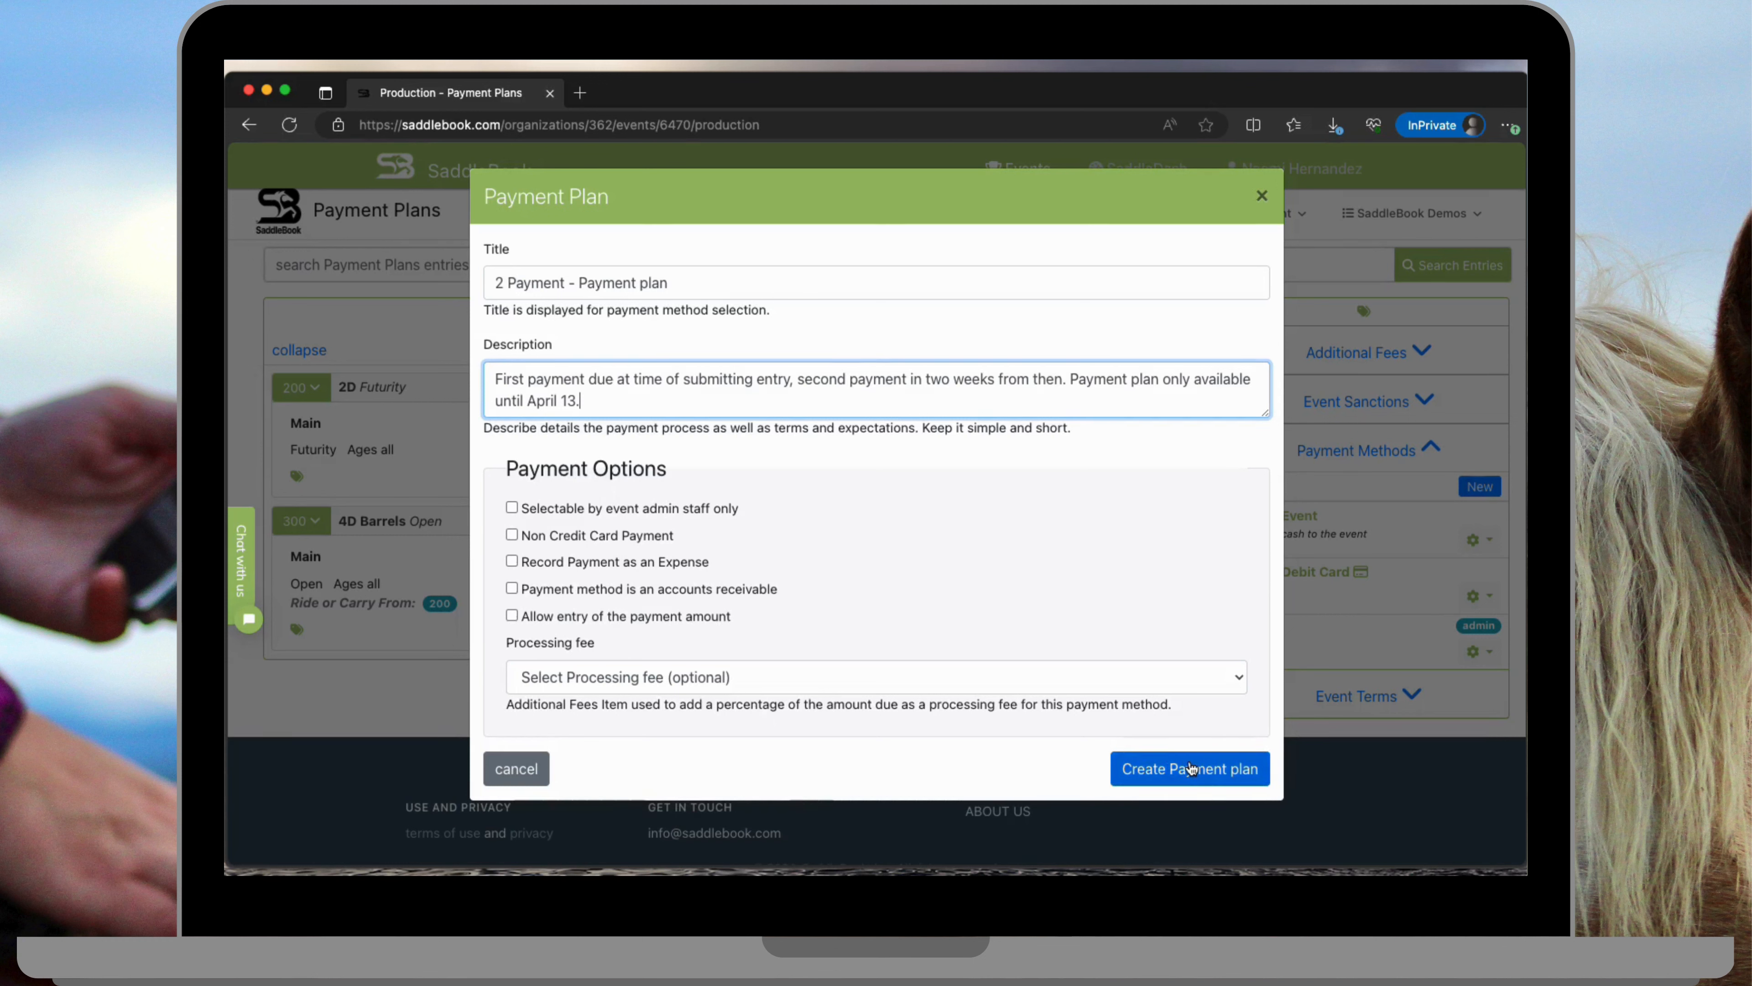
mouse_move(1045, 692)
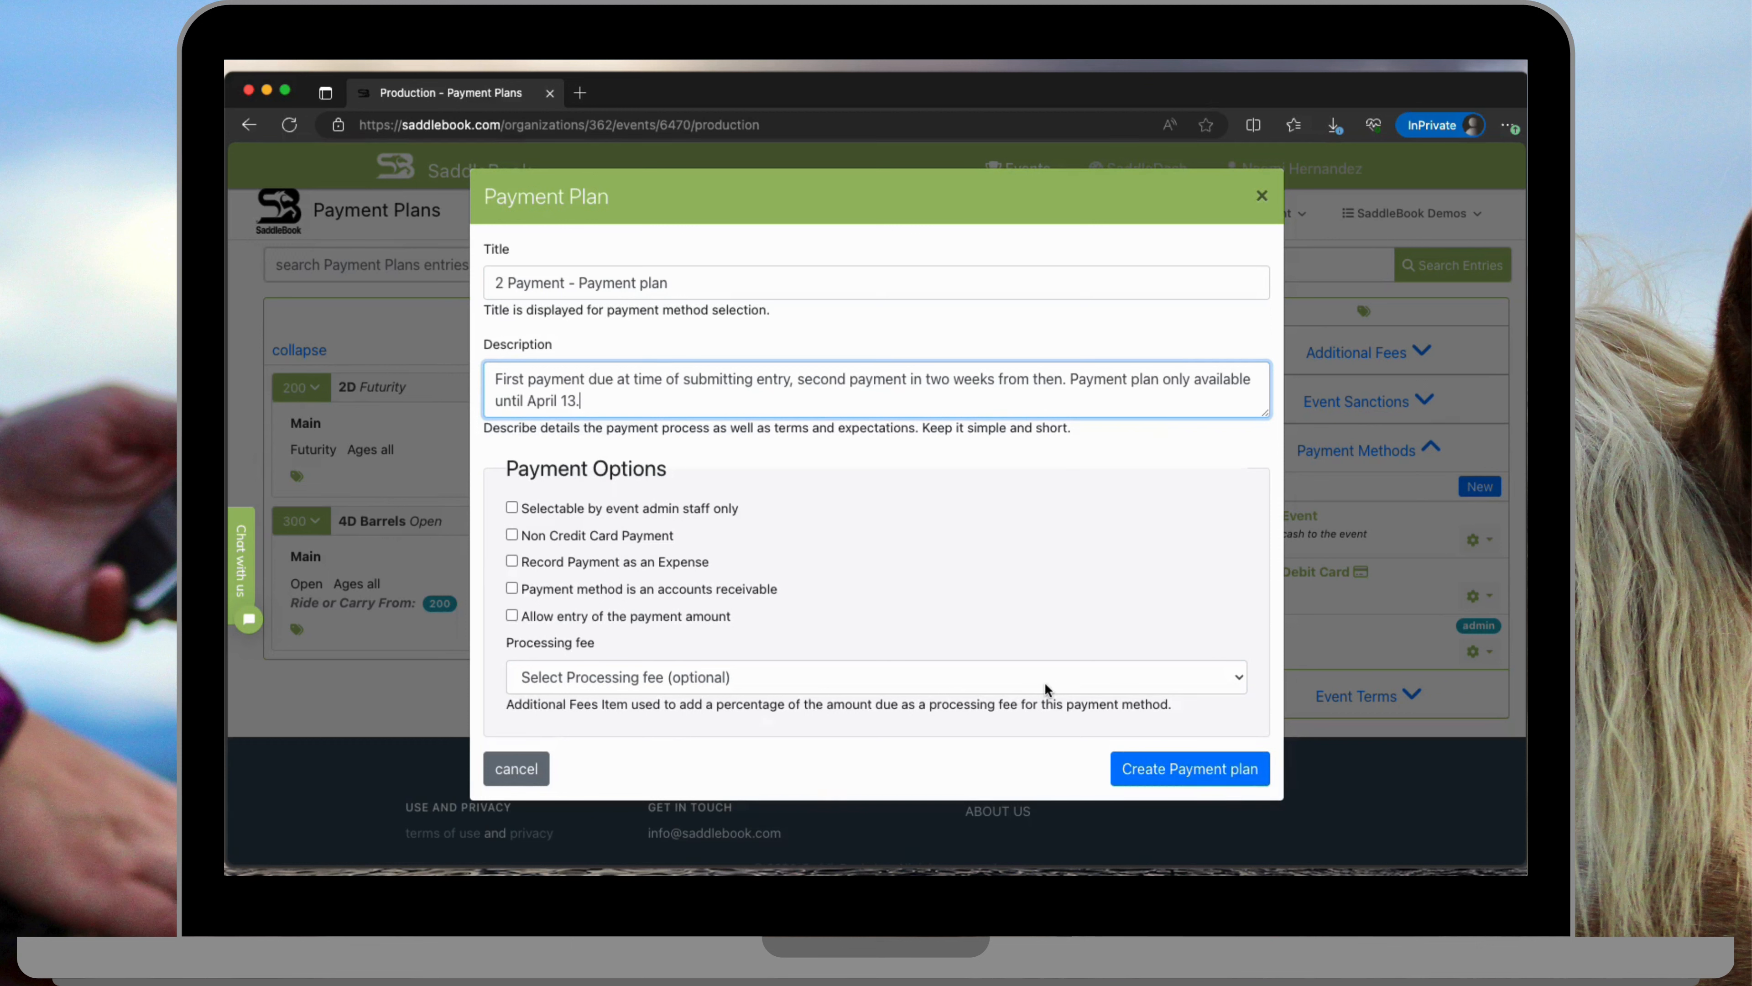
click(1190, 769)
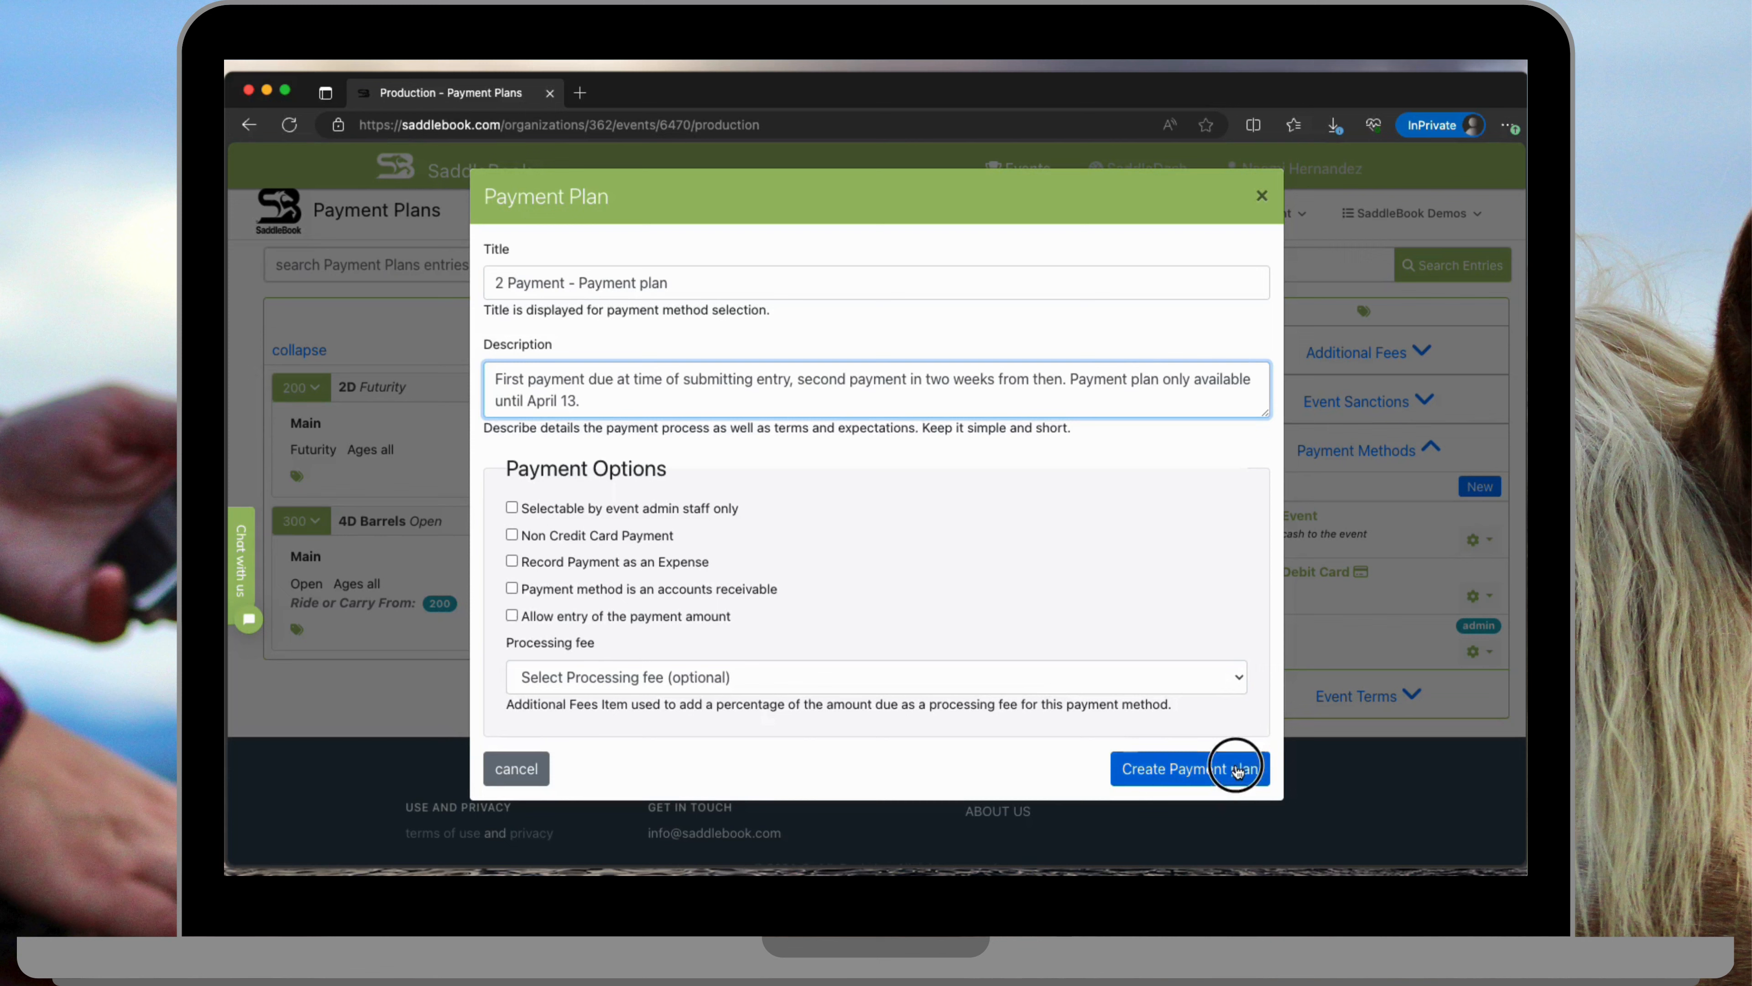
Step: Create the plan so '2 Payment - Payment plan' is listed among the event's payment methods
click(1190, 769)
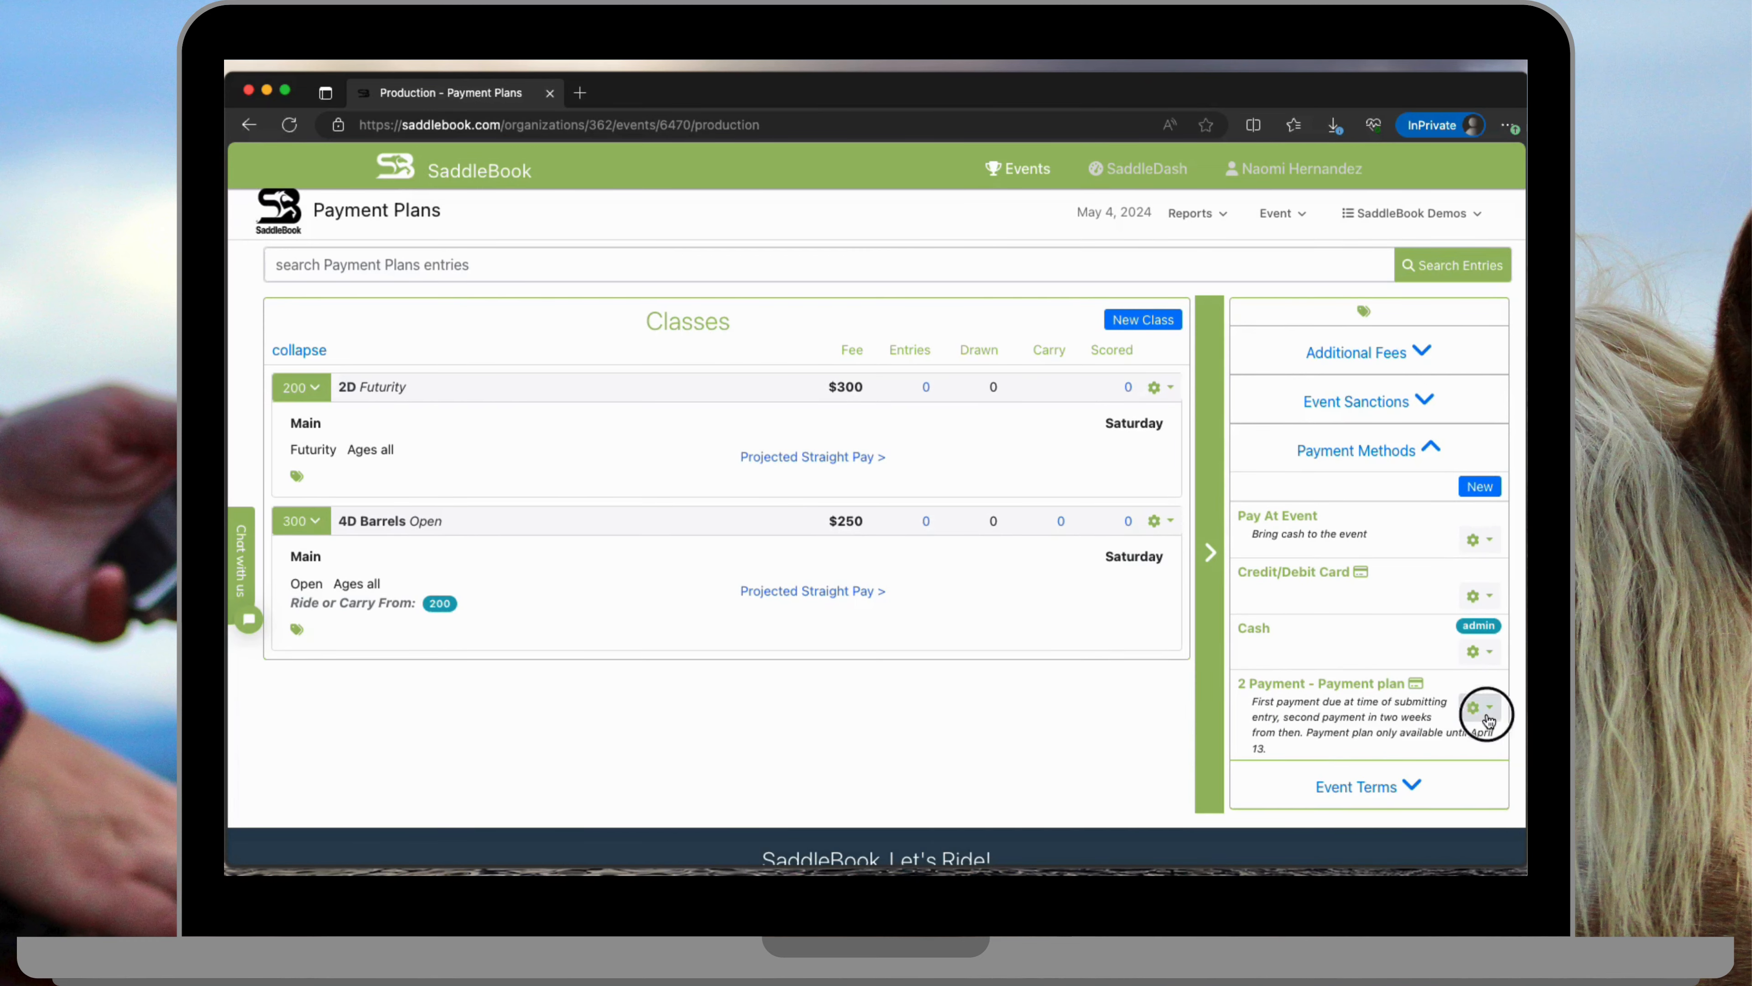
Step: Edit the new plan's options to 2 payments with a 2-week payment interval
click(1473, 706)
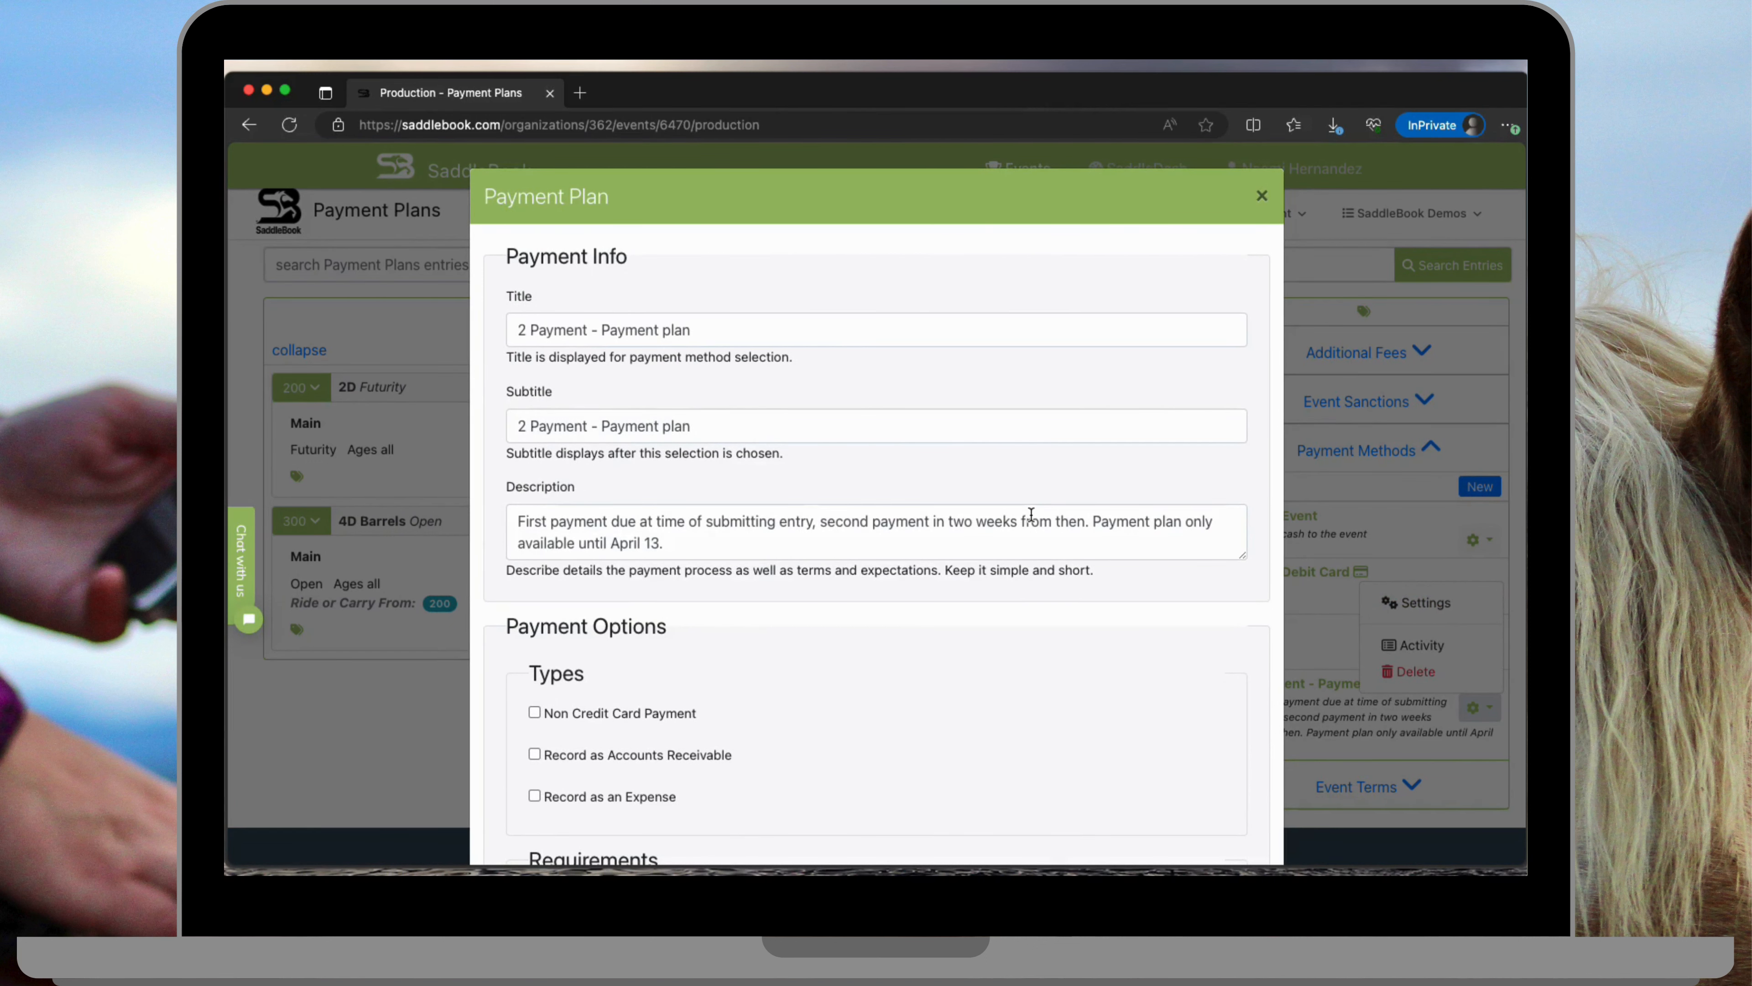
scroll(down, 3)
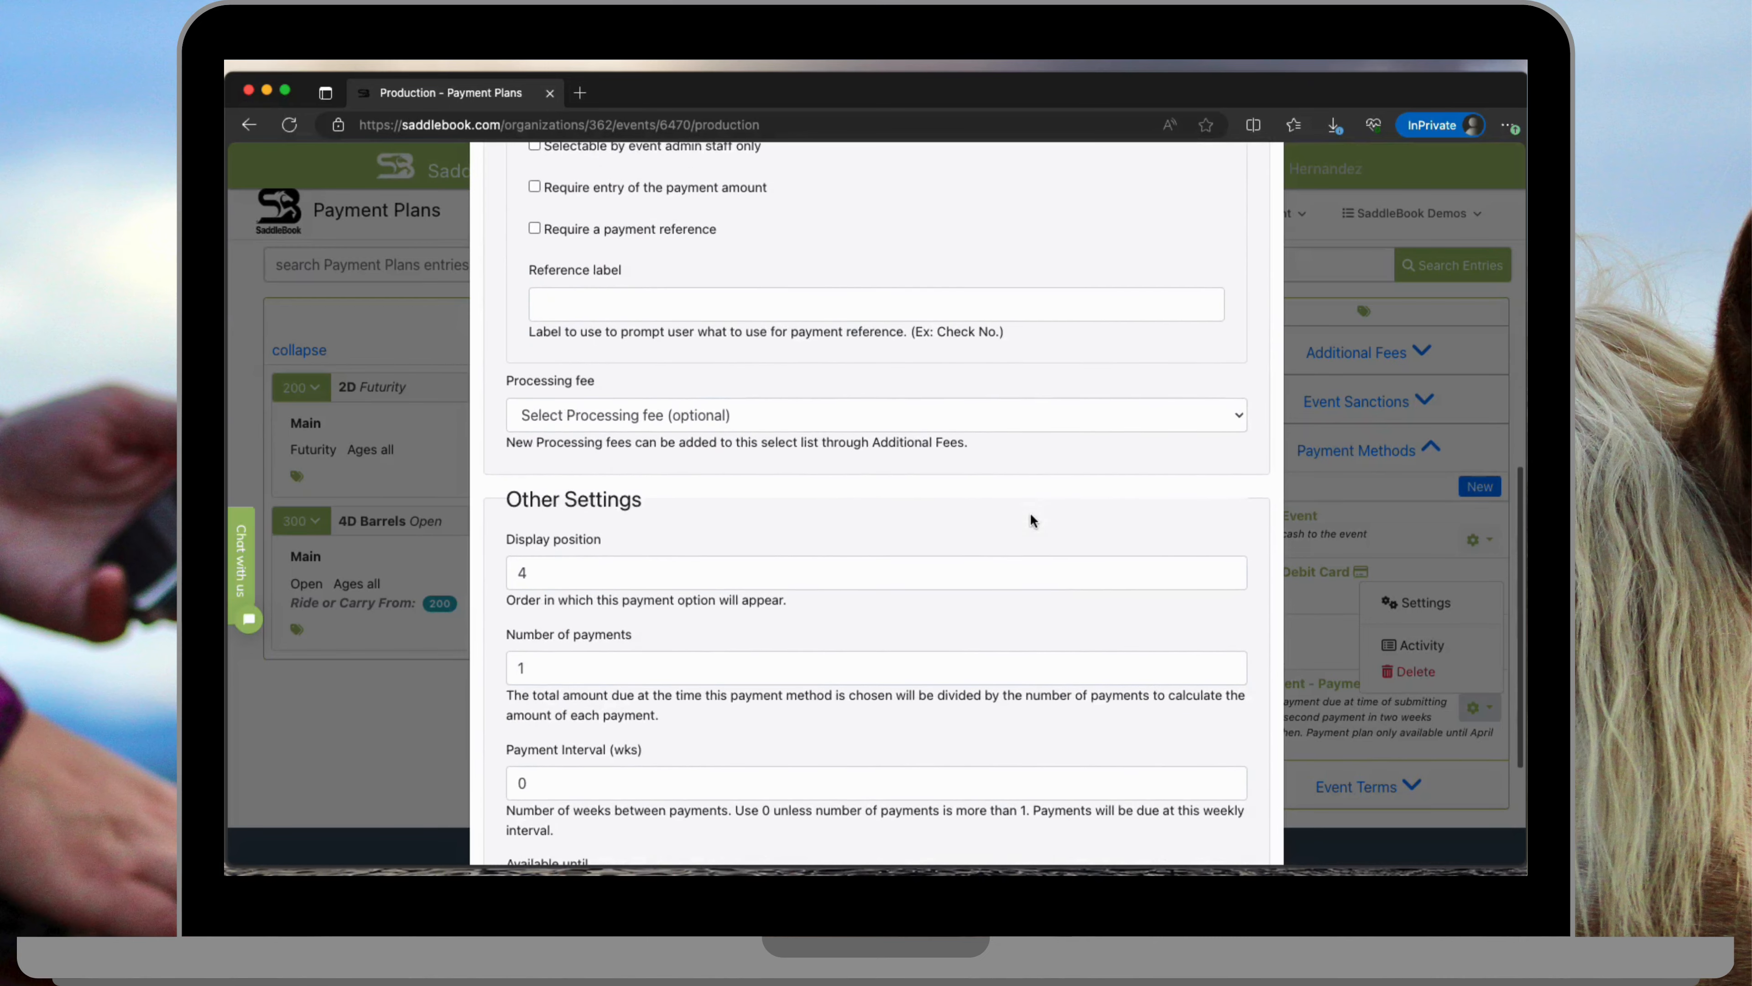
scroll(down, 3)
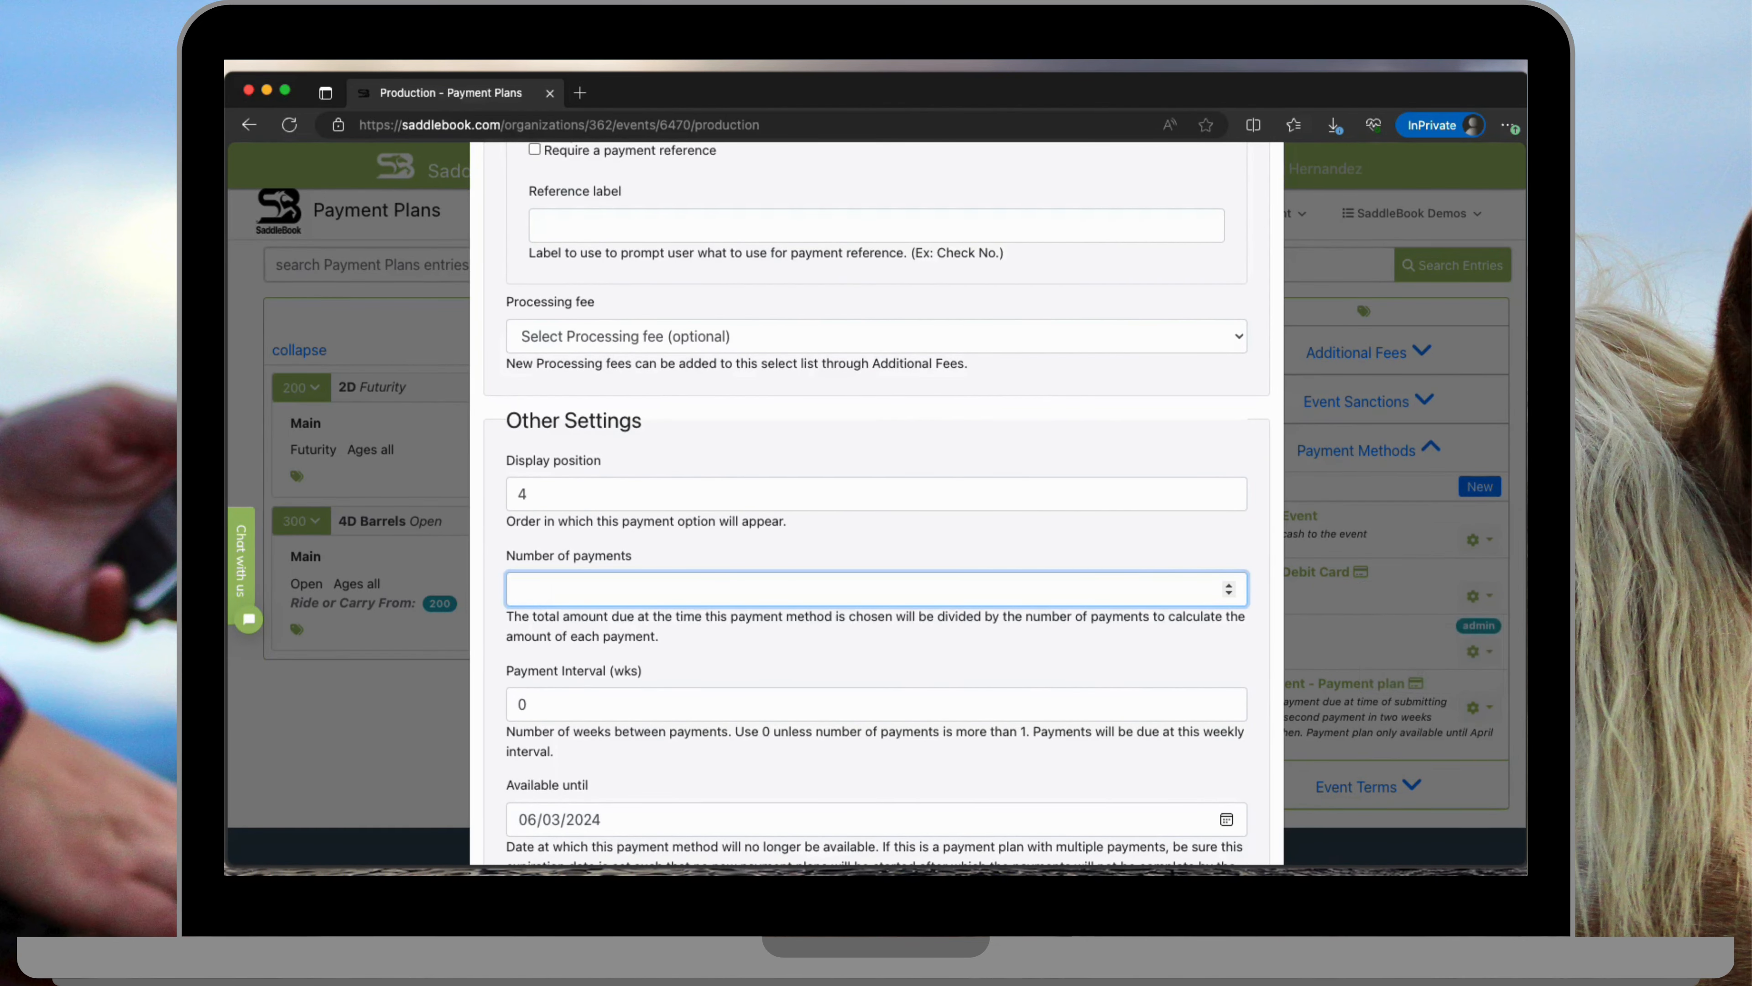
text(2)
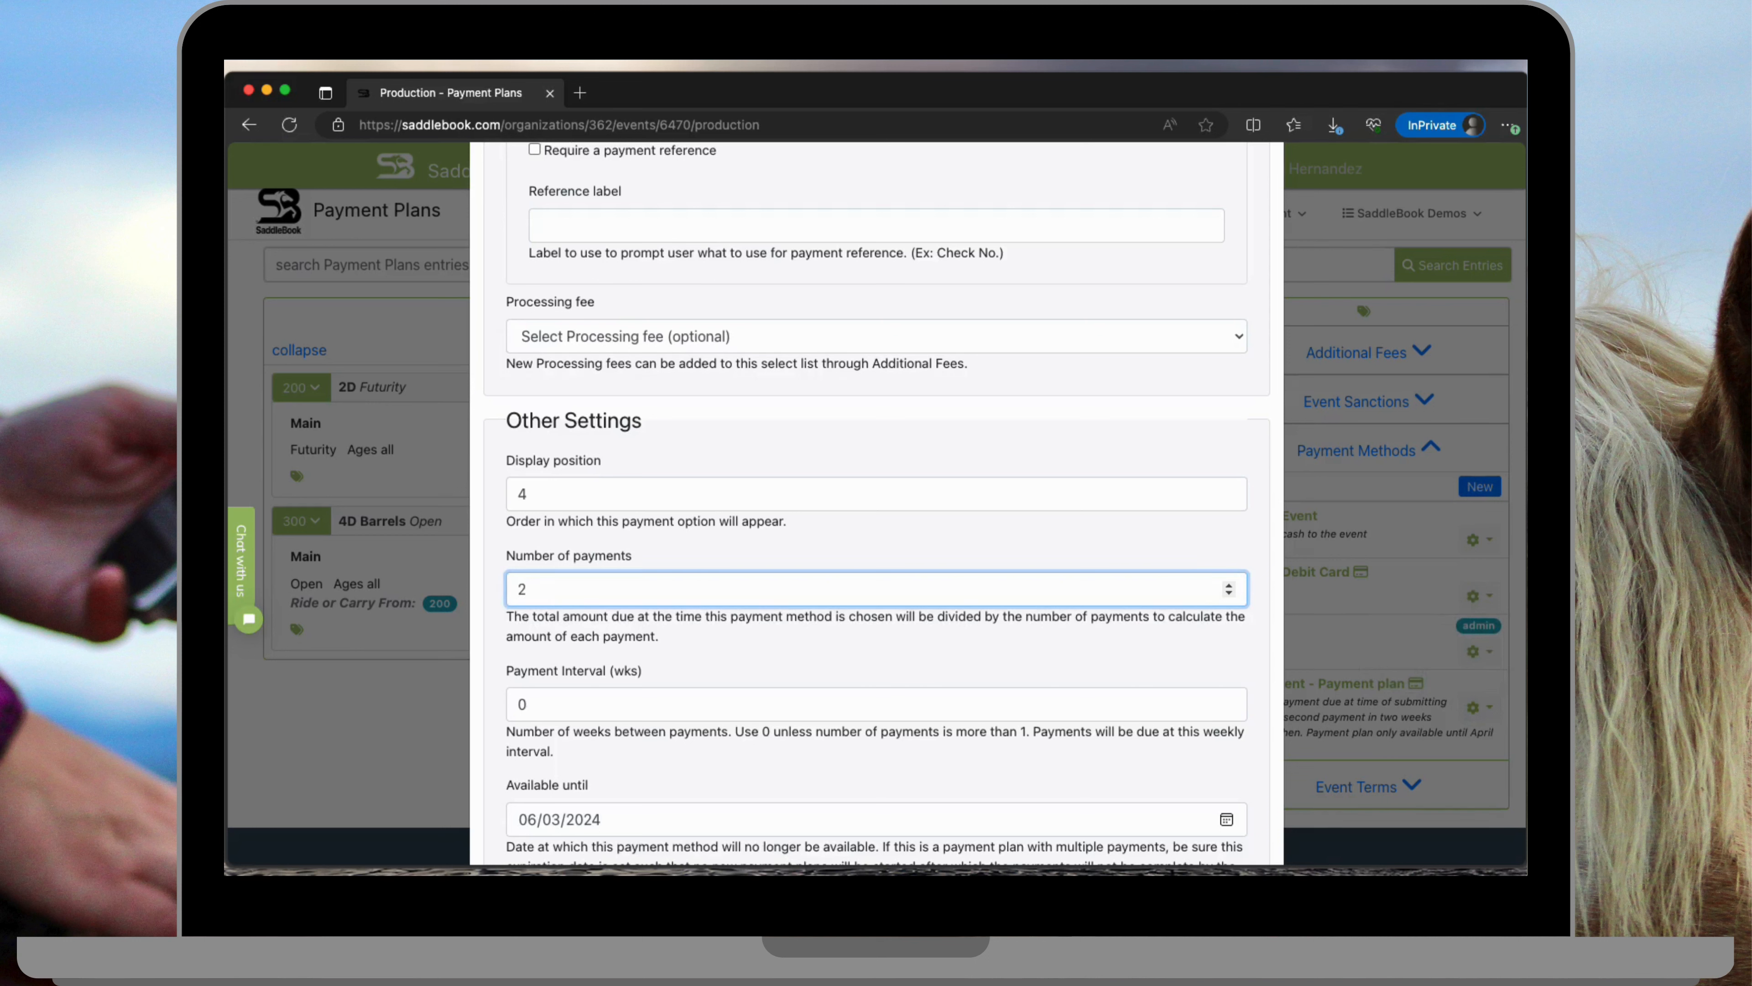
click(872, 703)
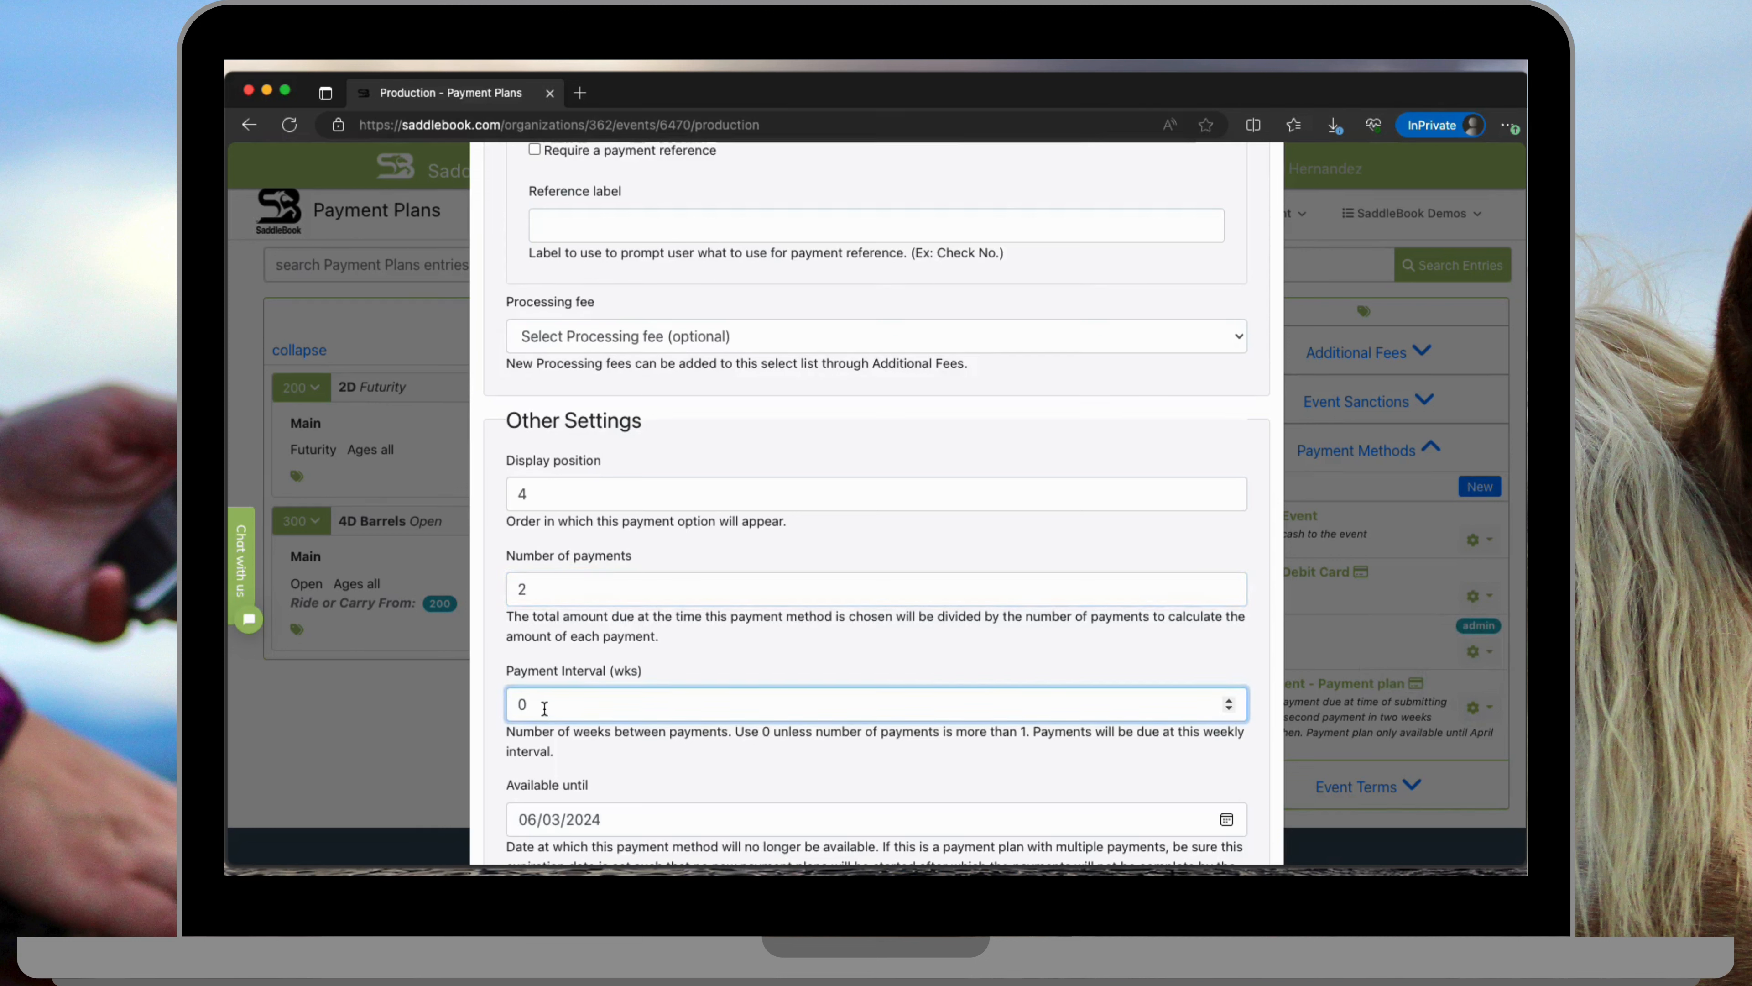
key(Backspace)
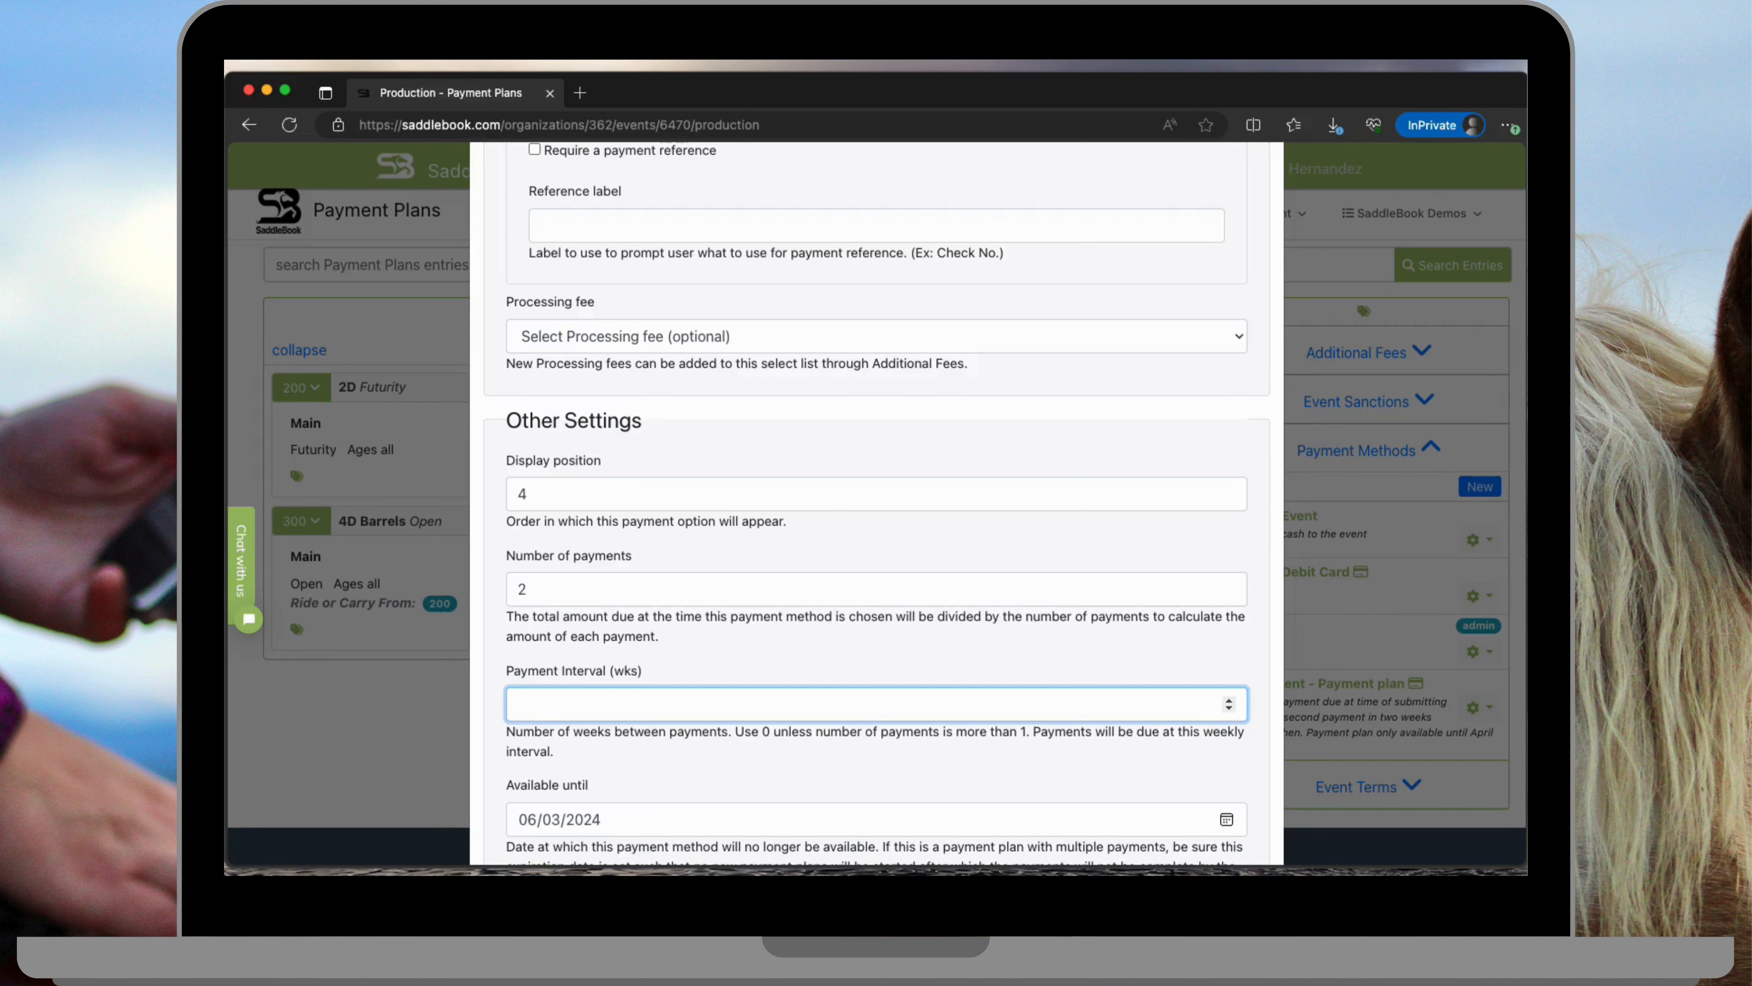
text(2)
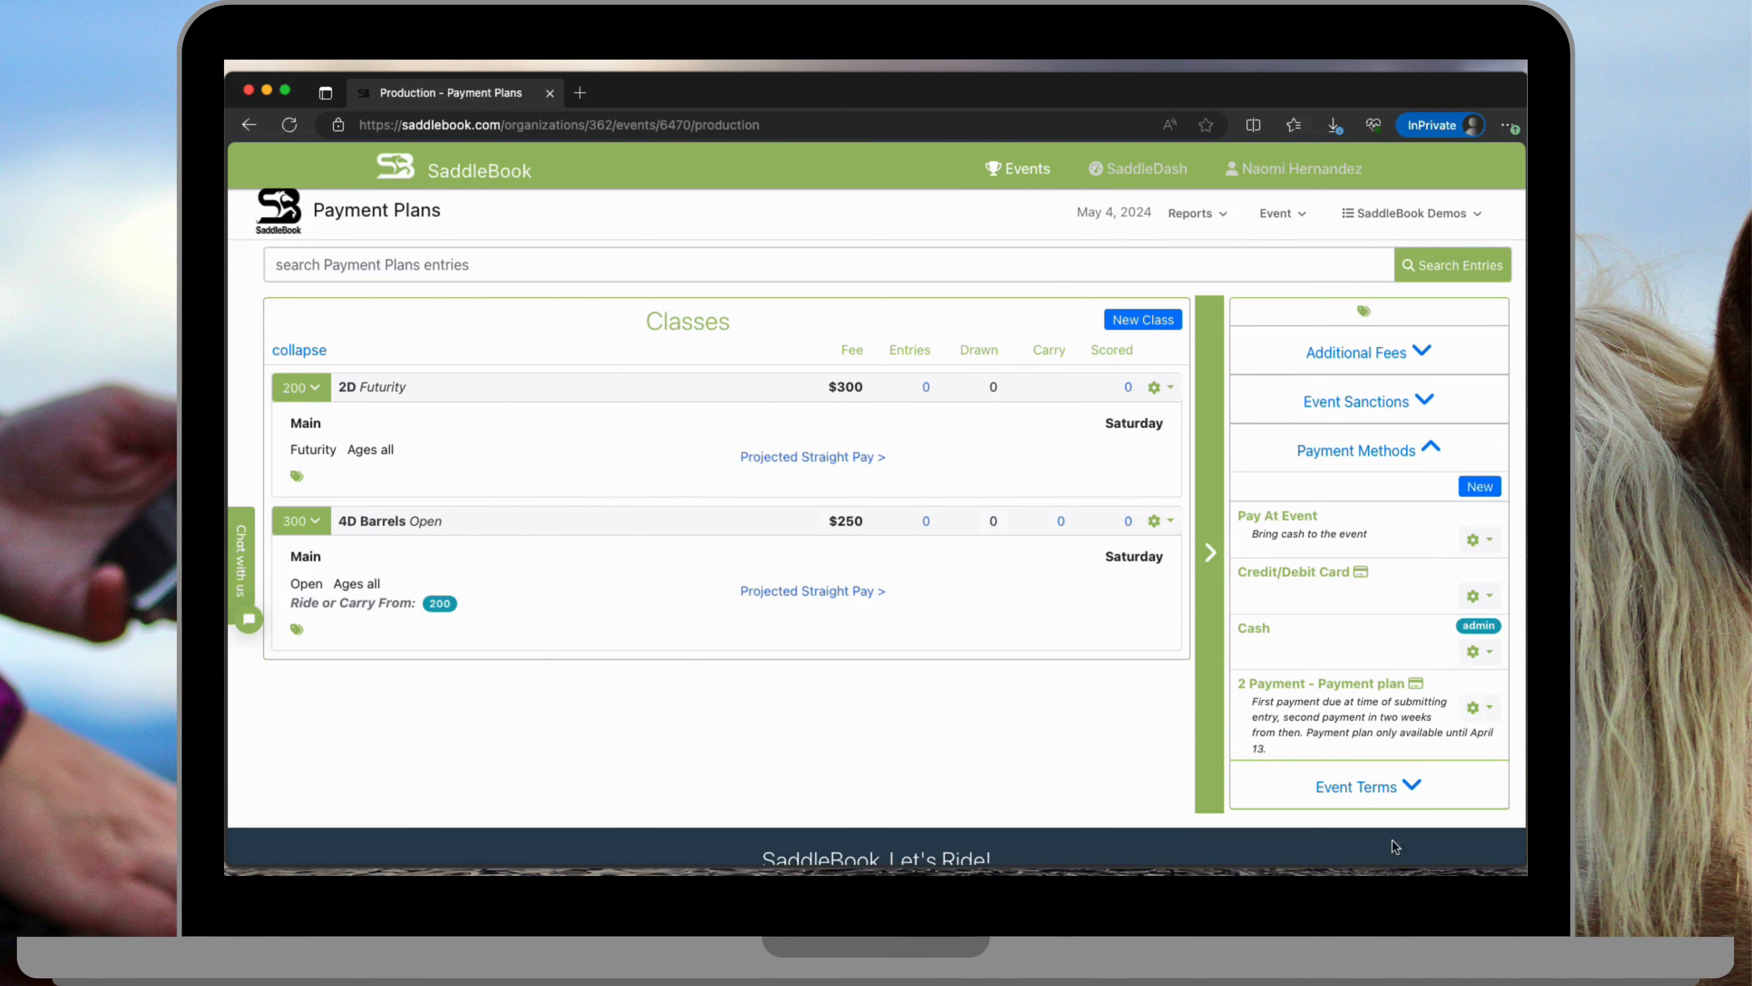
mouse_move(1344, 190)
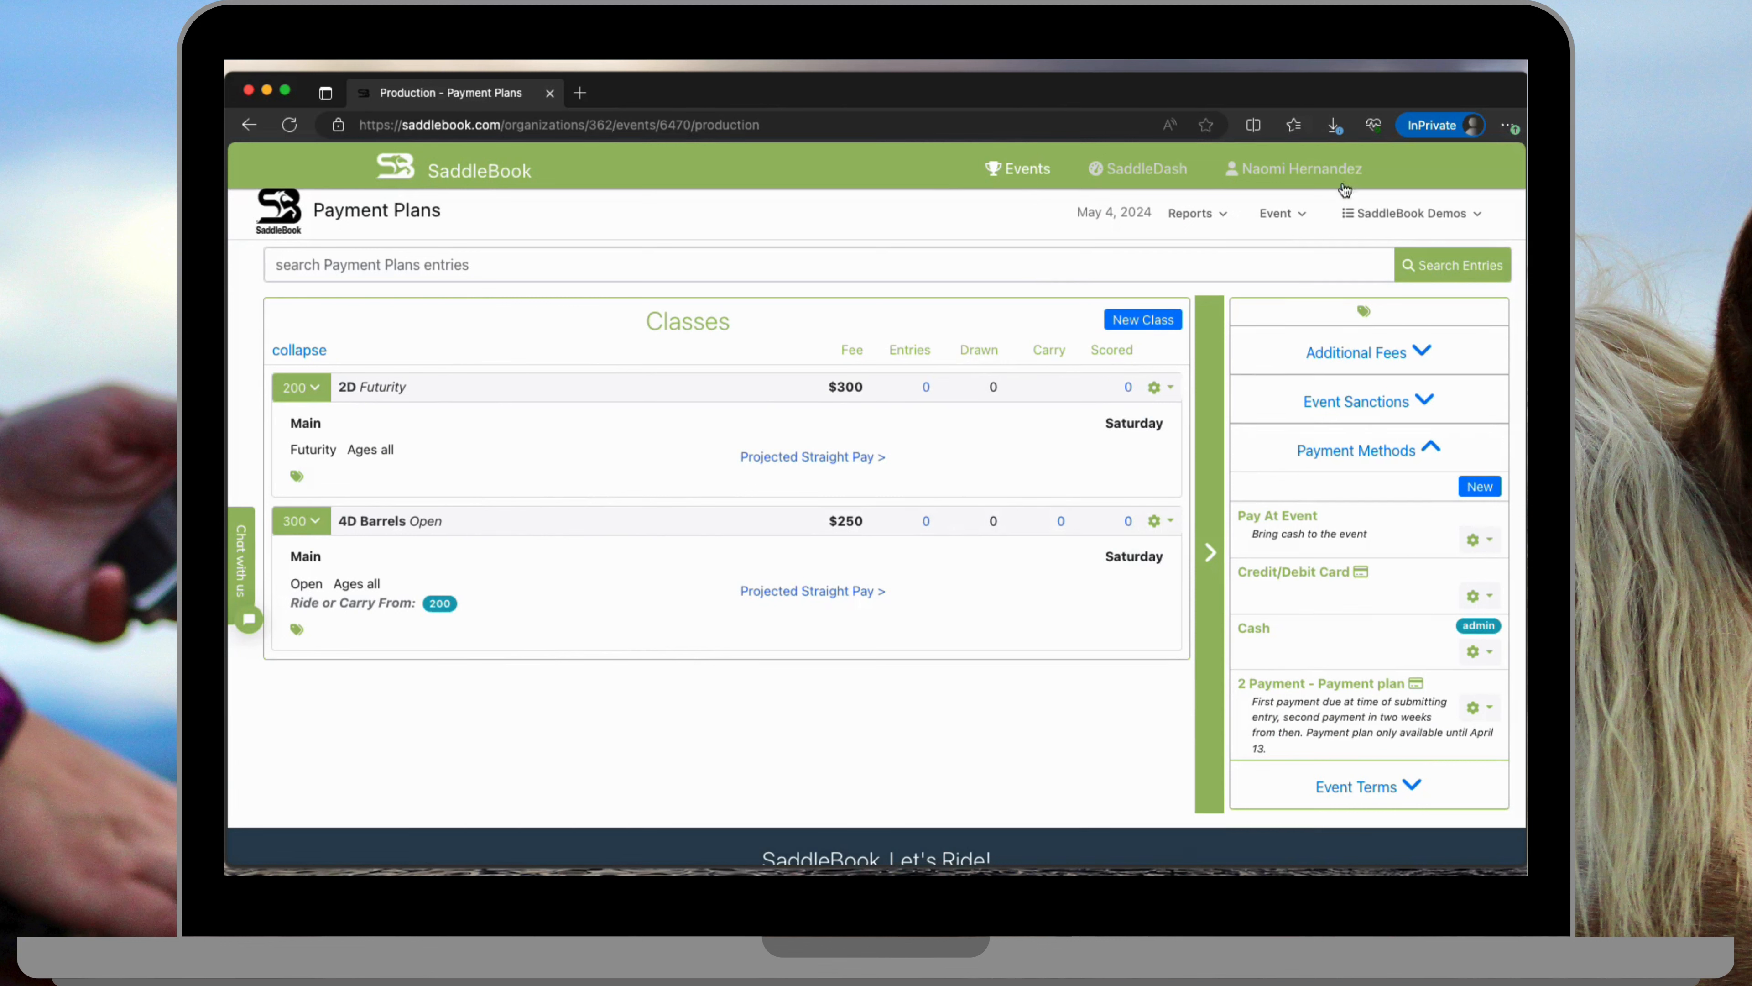
Step: Start an Express Entry for the Payment Plans event from the Event menu
click(1277, 213)
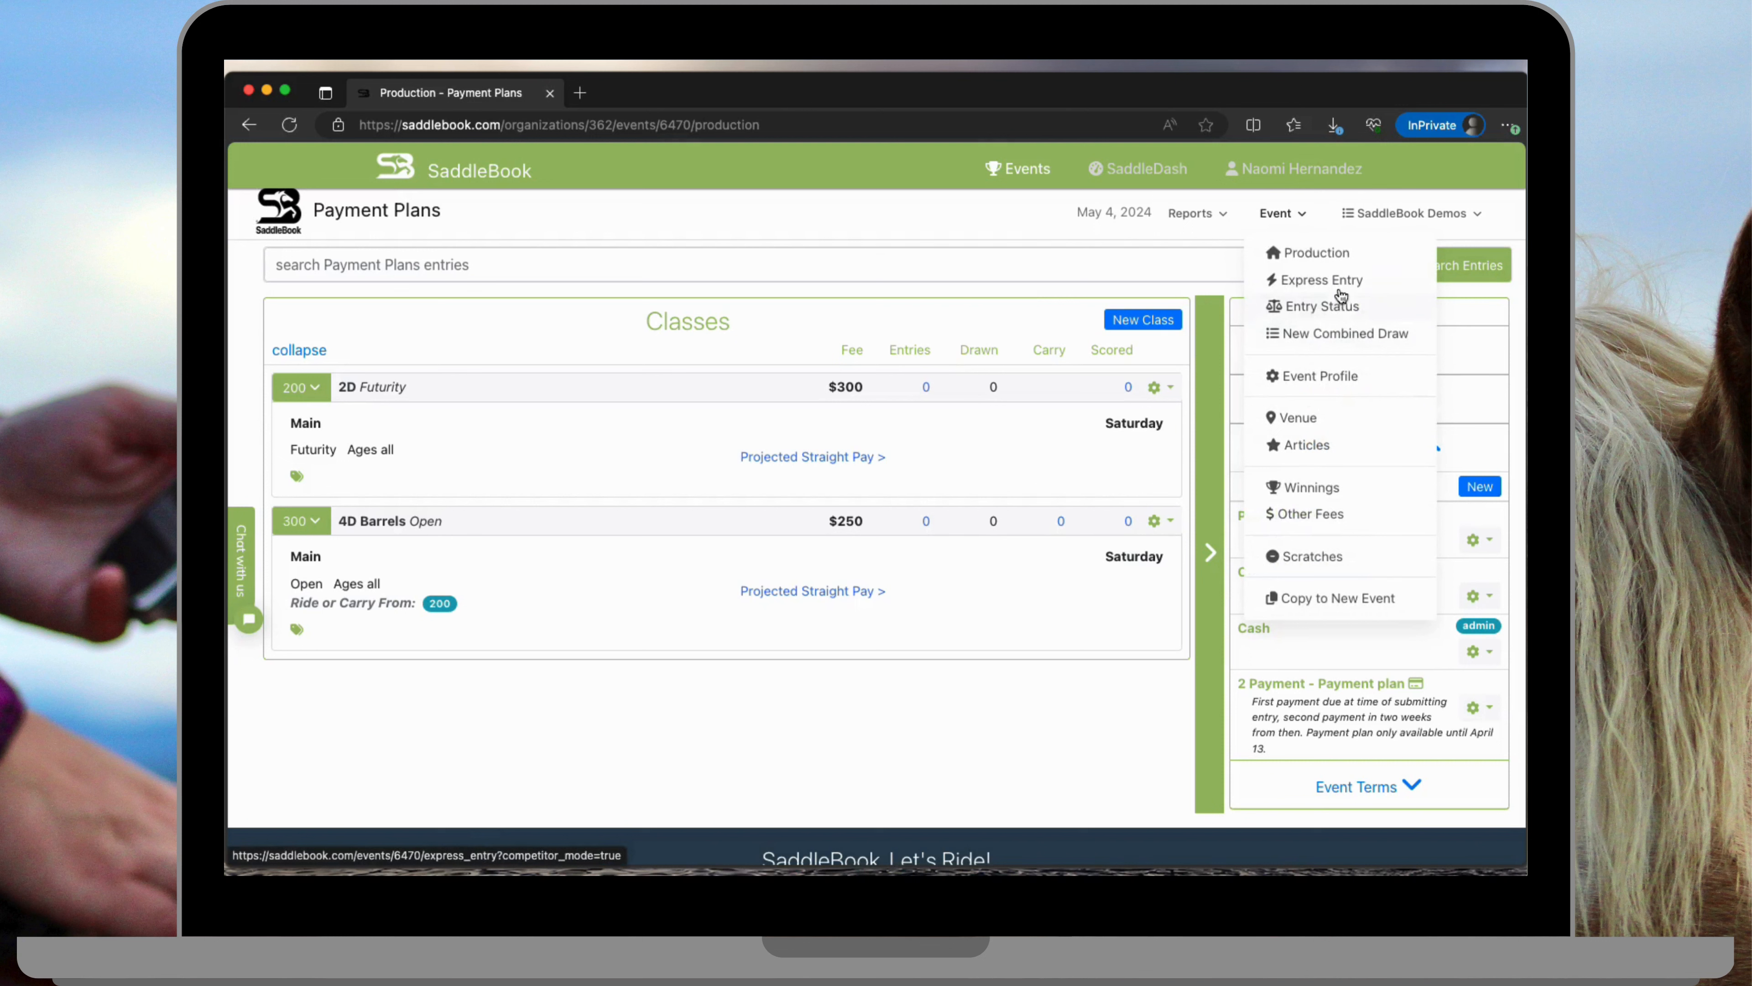
click(1323, 280)
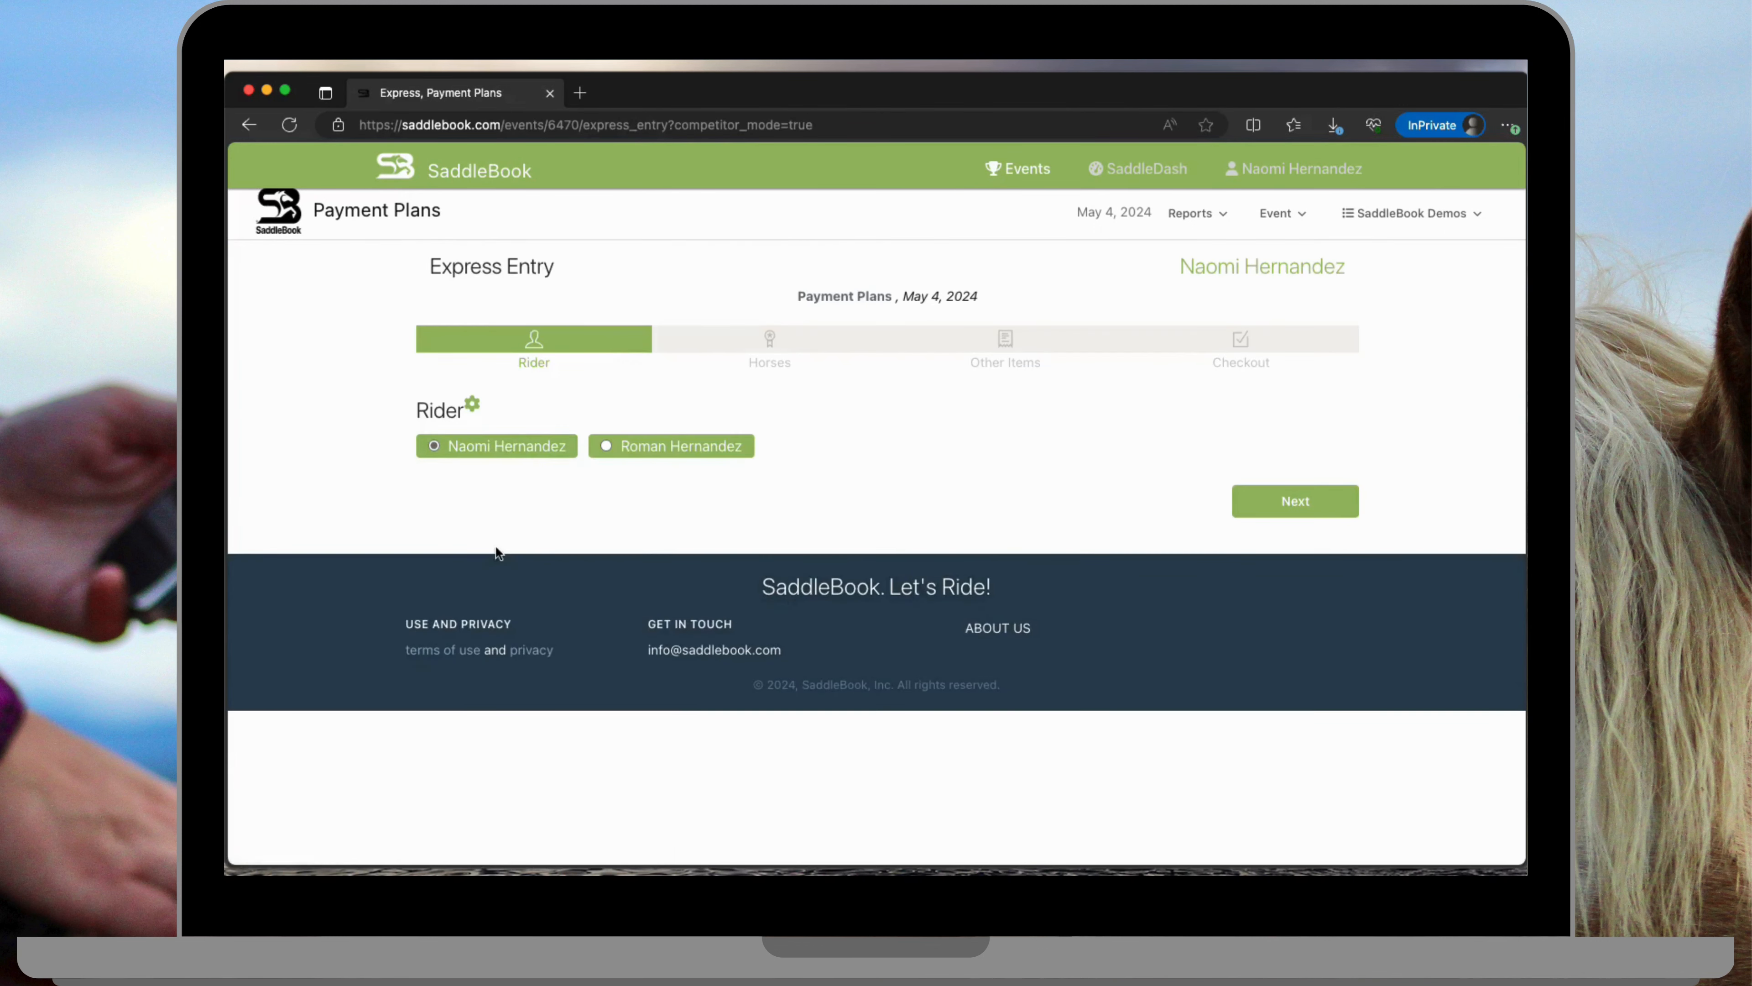
Step: Enter Fast N' Furious and Racin' 4 the Money in 2D Futurity and 4D Barrels Open, adding a Saturday stall
click(1294, 501)
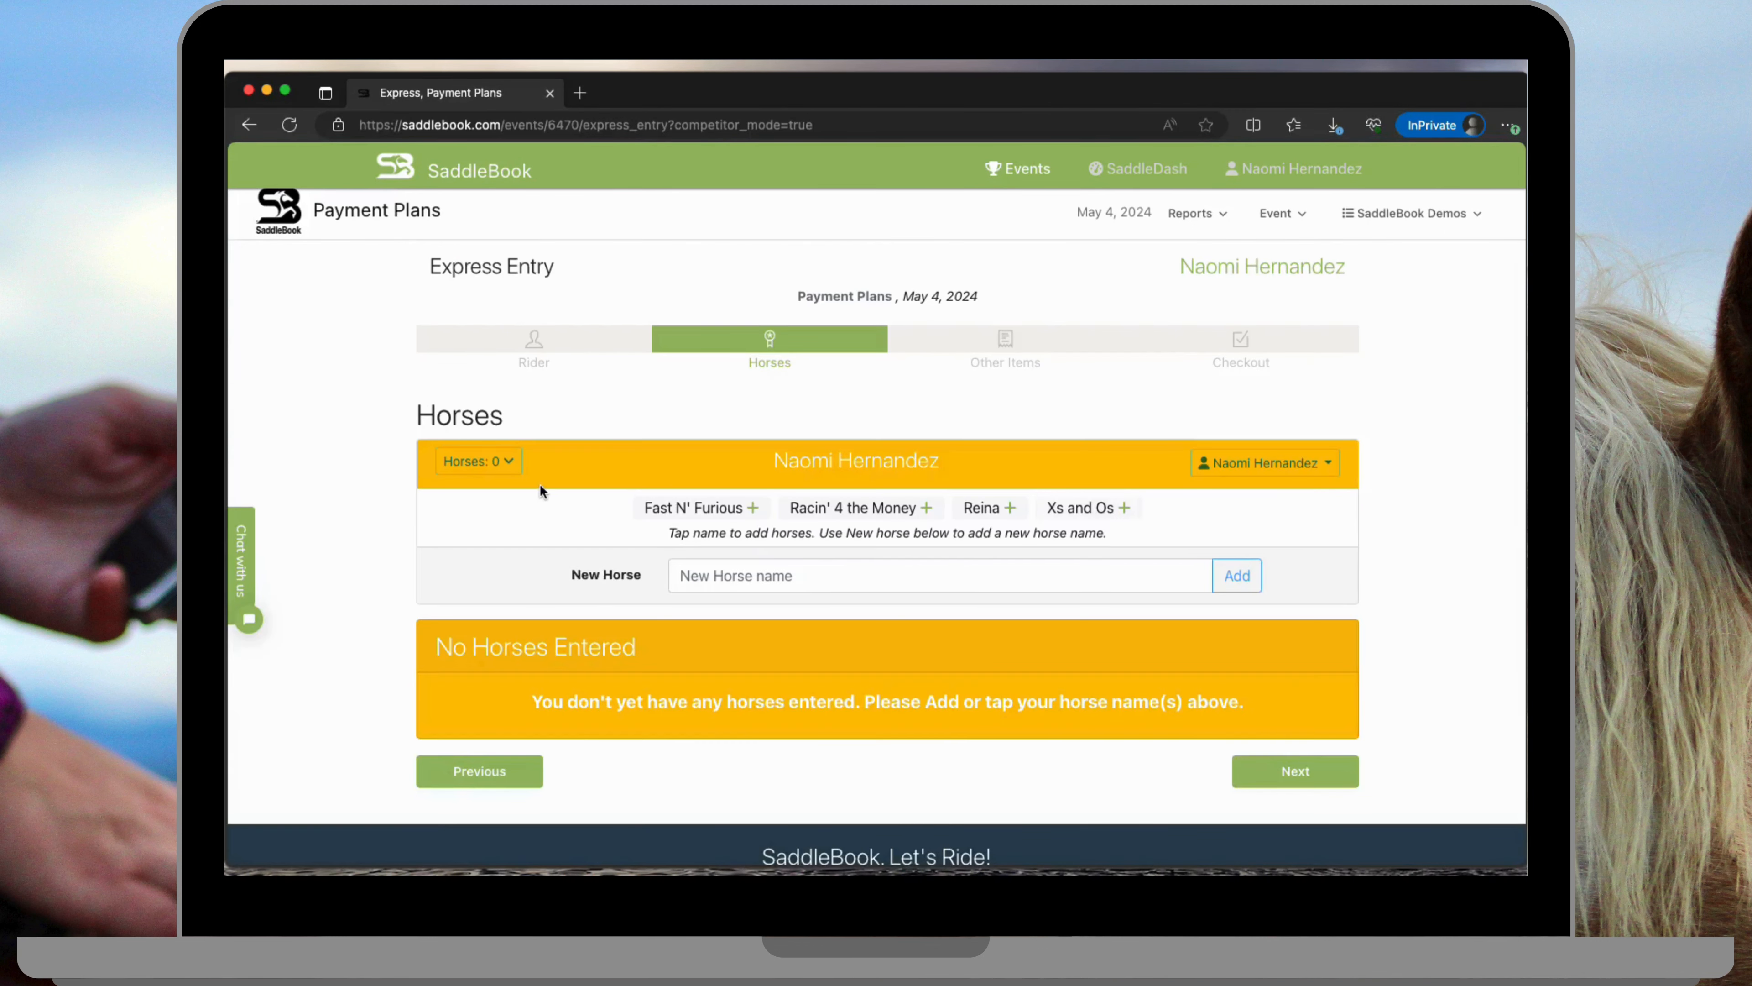
click(851, 507)
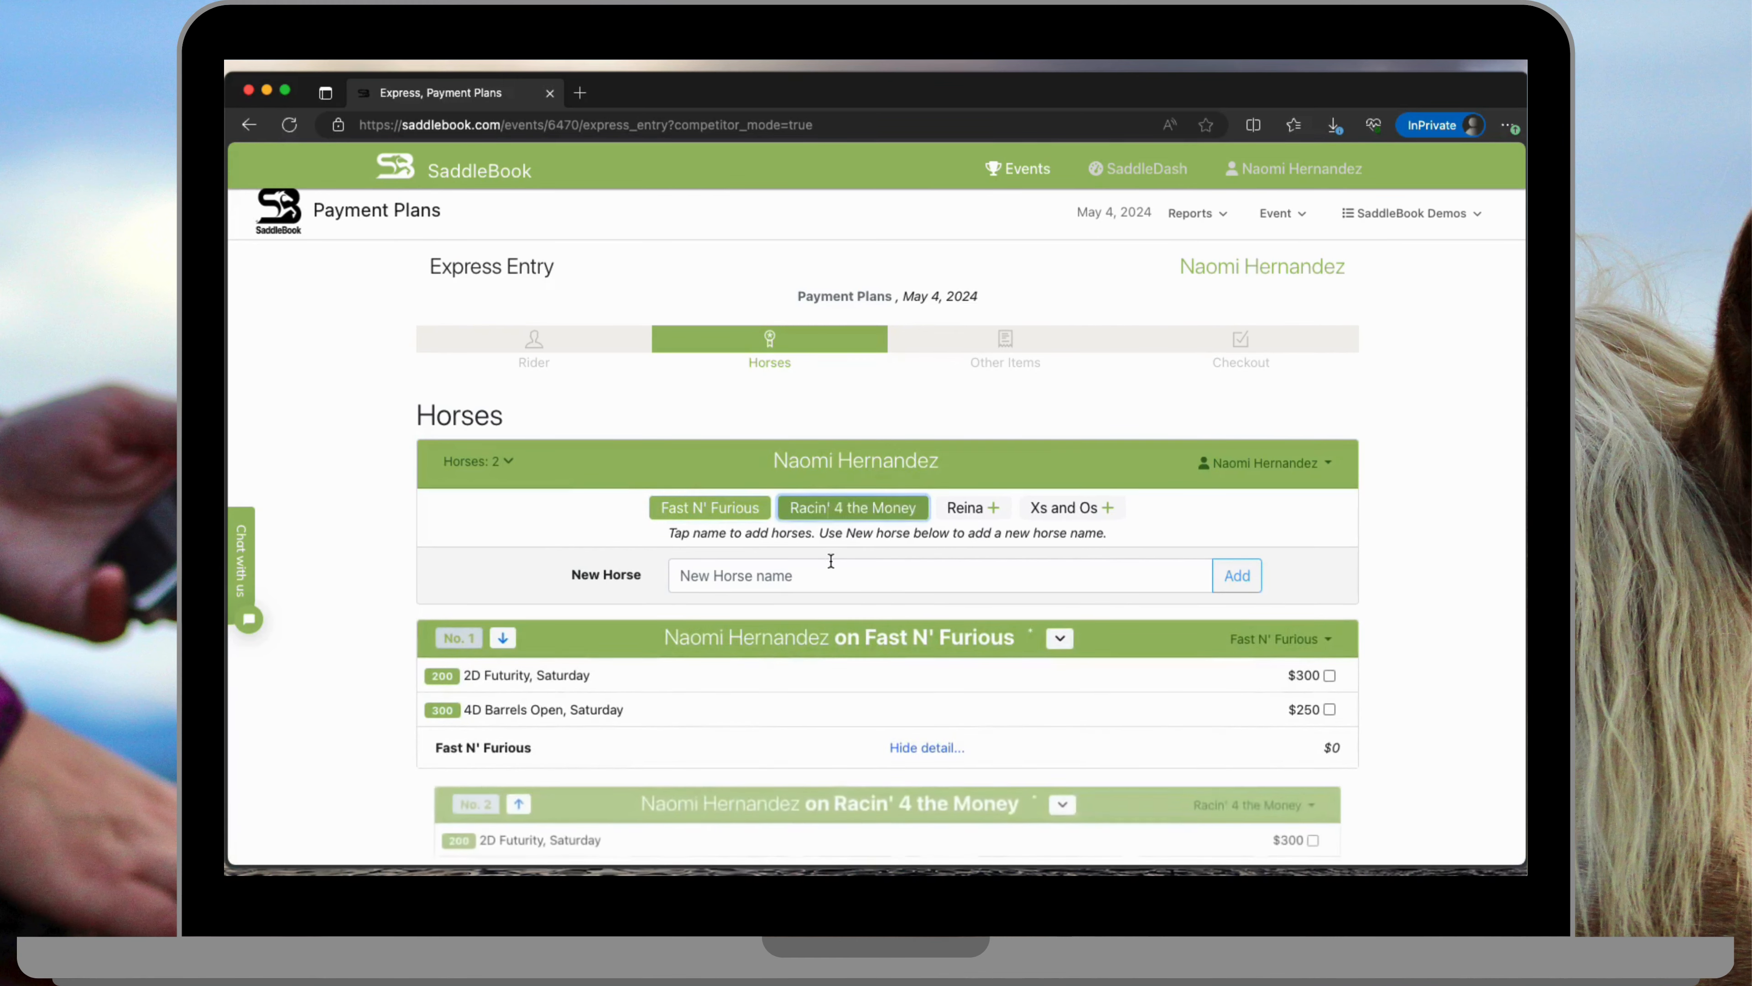
click(1329, 481)
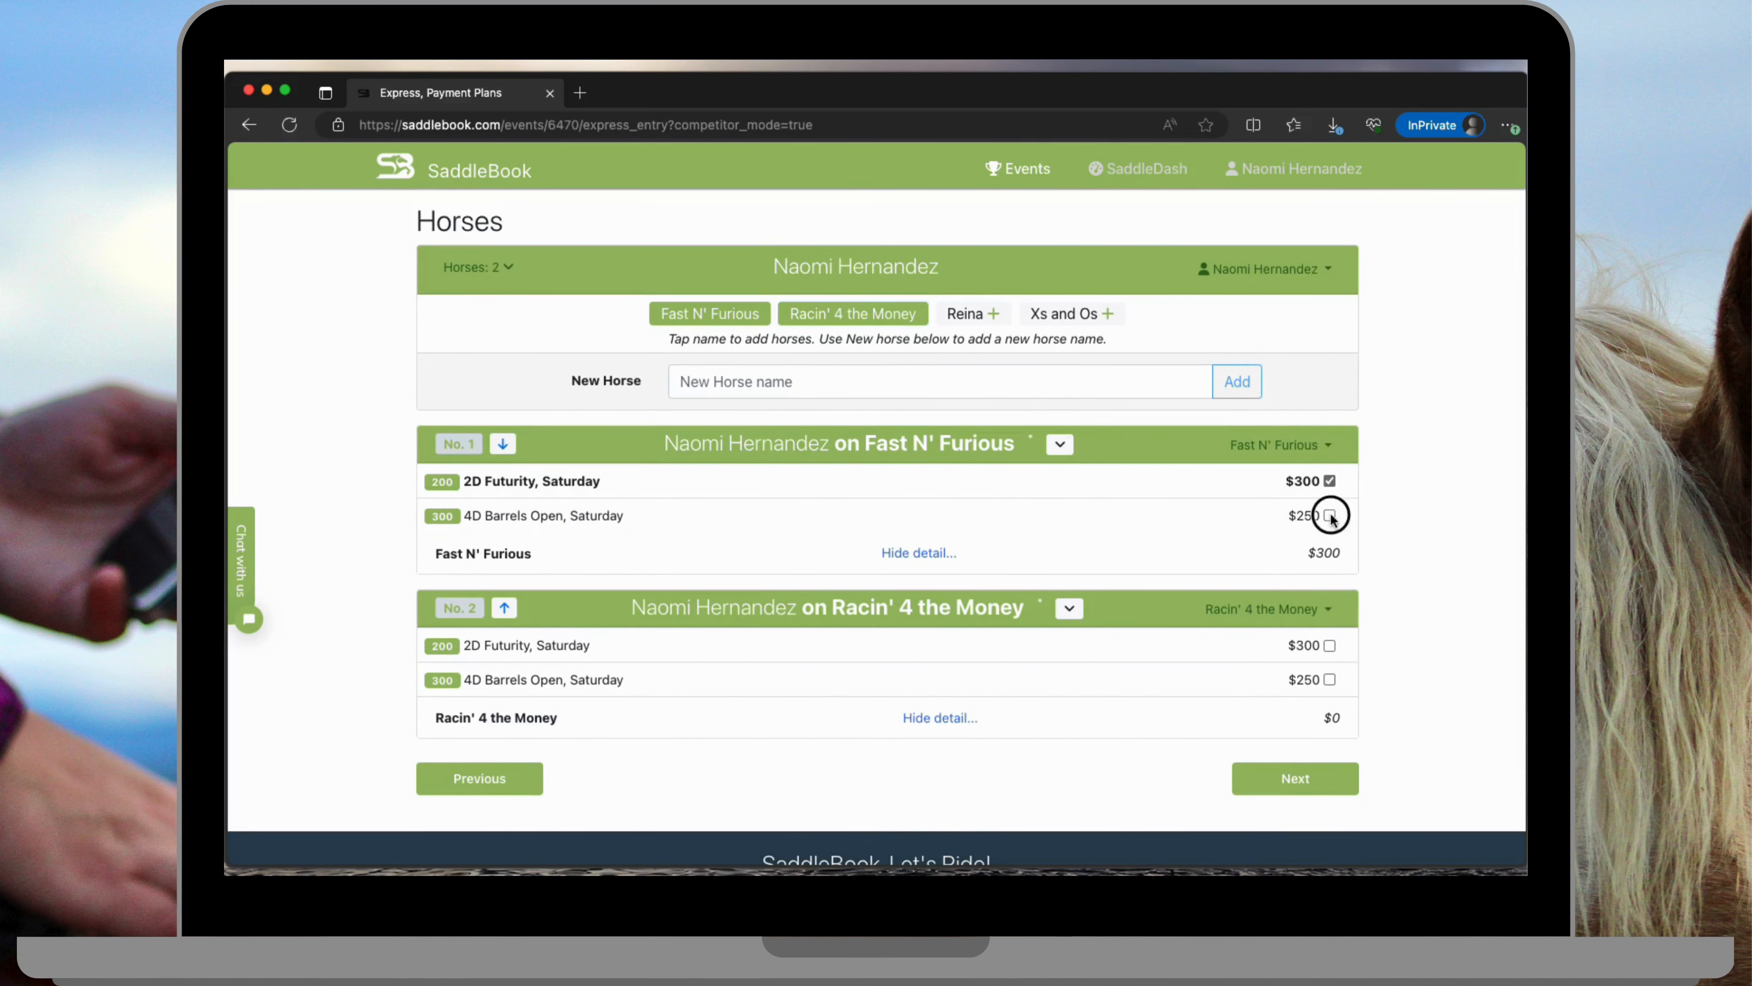
click(1329, 515)
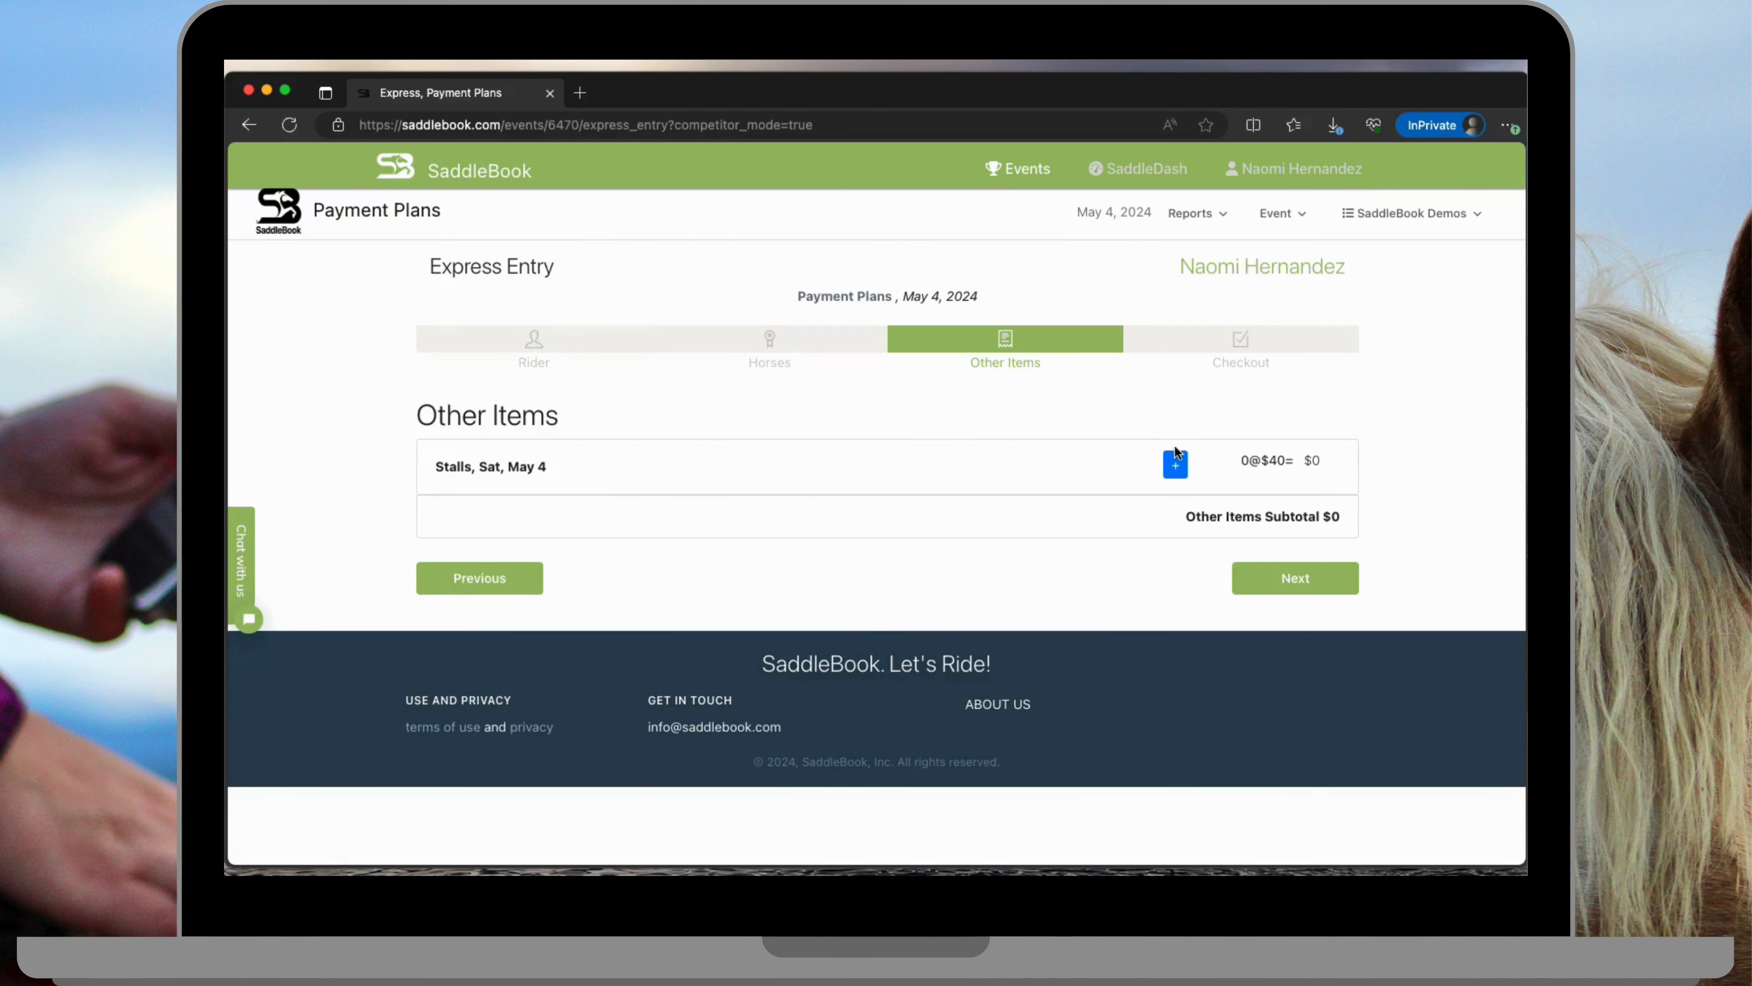
click(1293, 578)
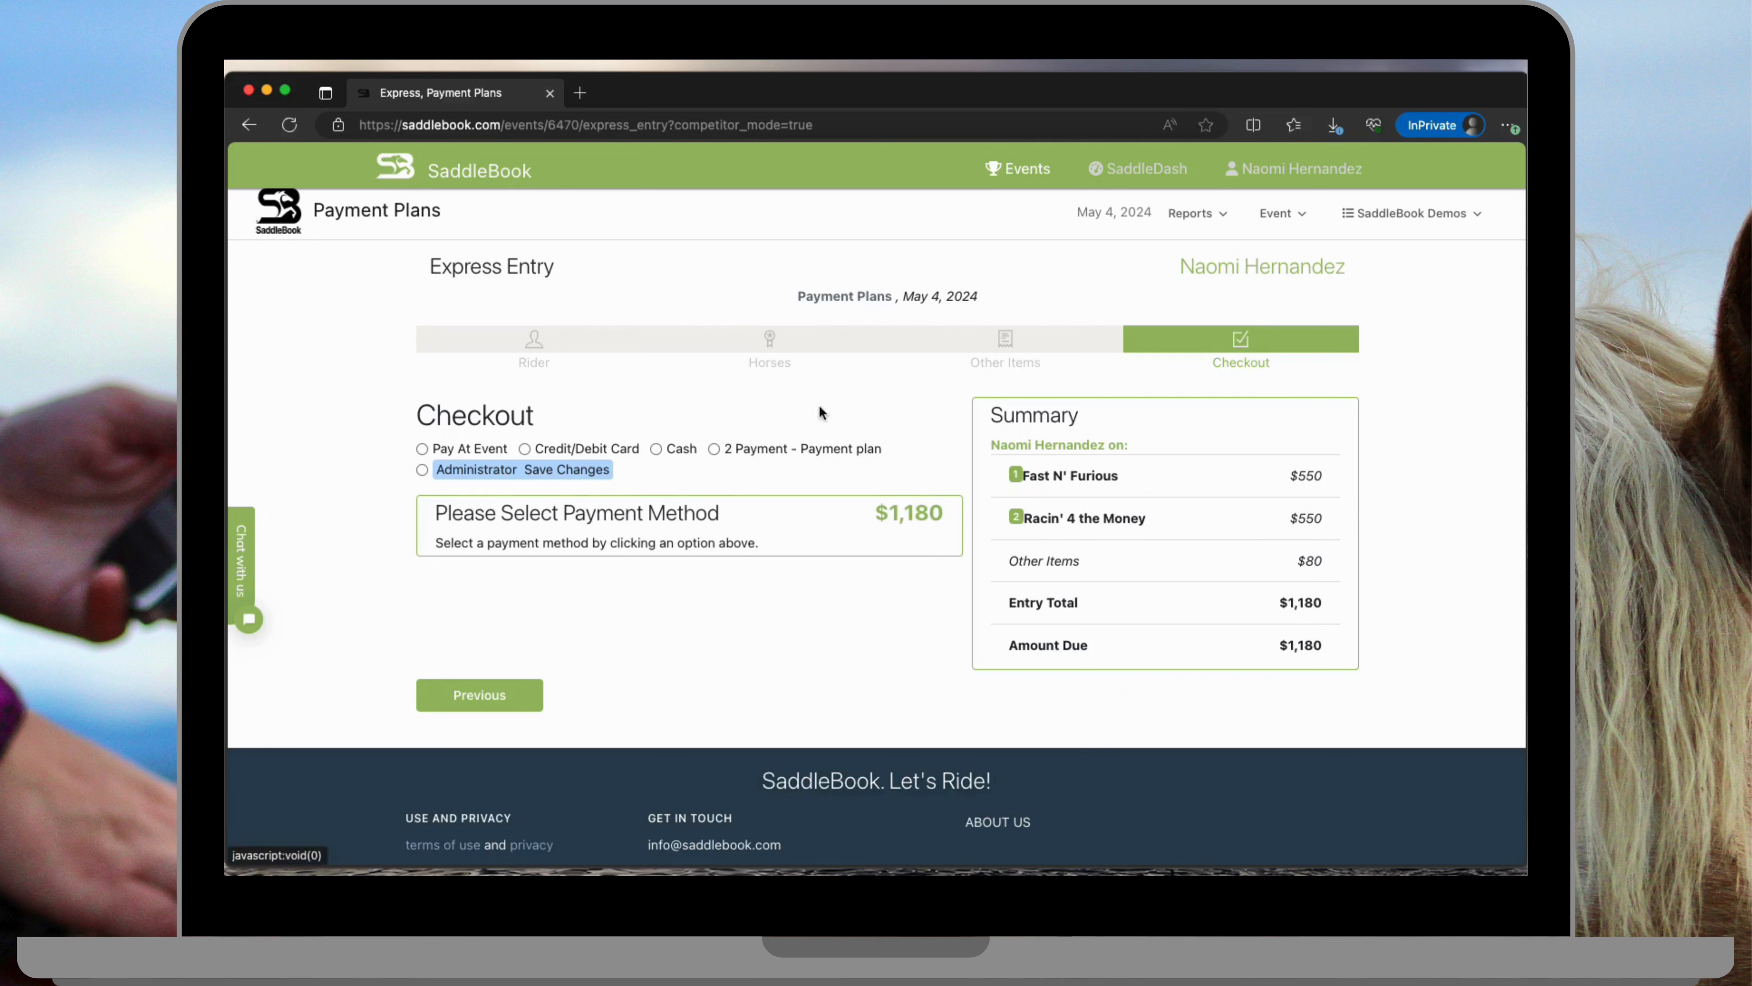
mouse_move(871, 561)
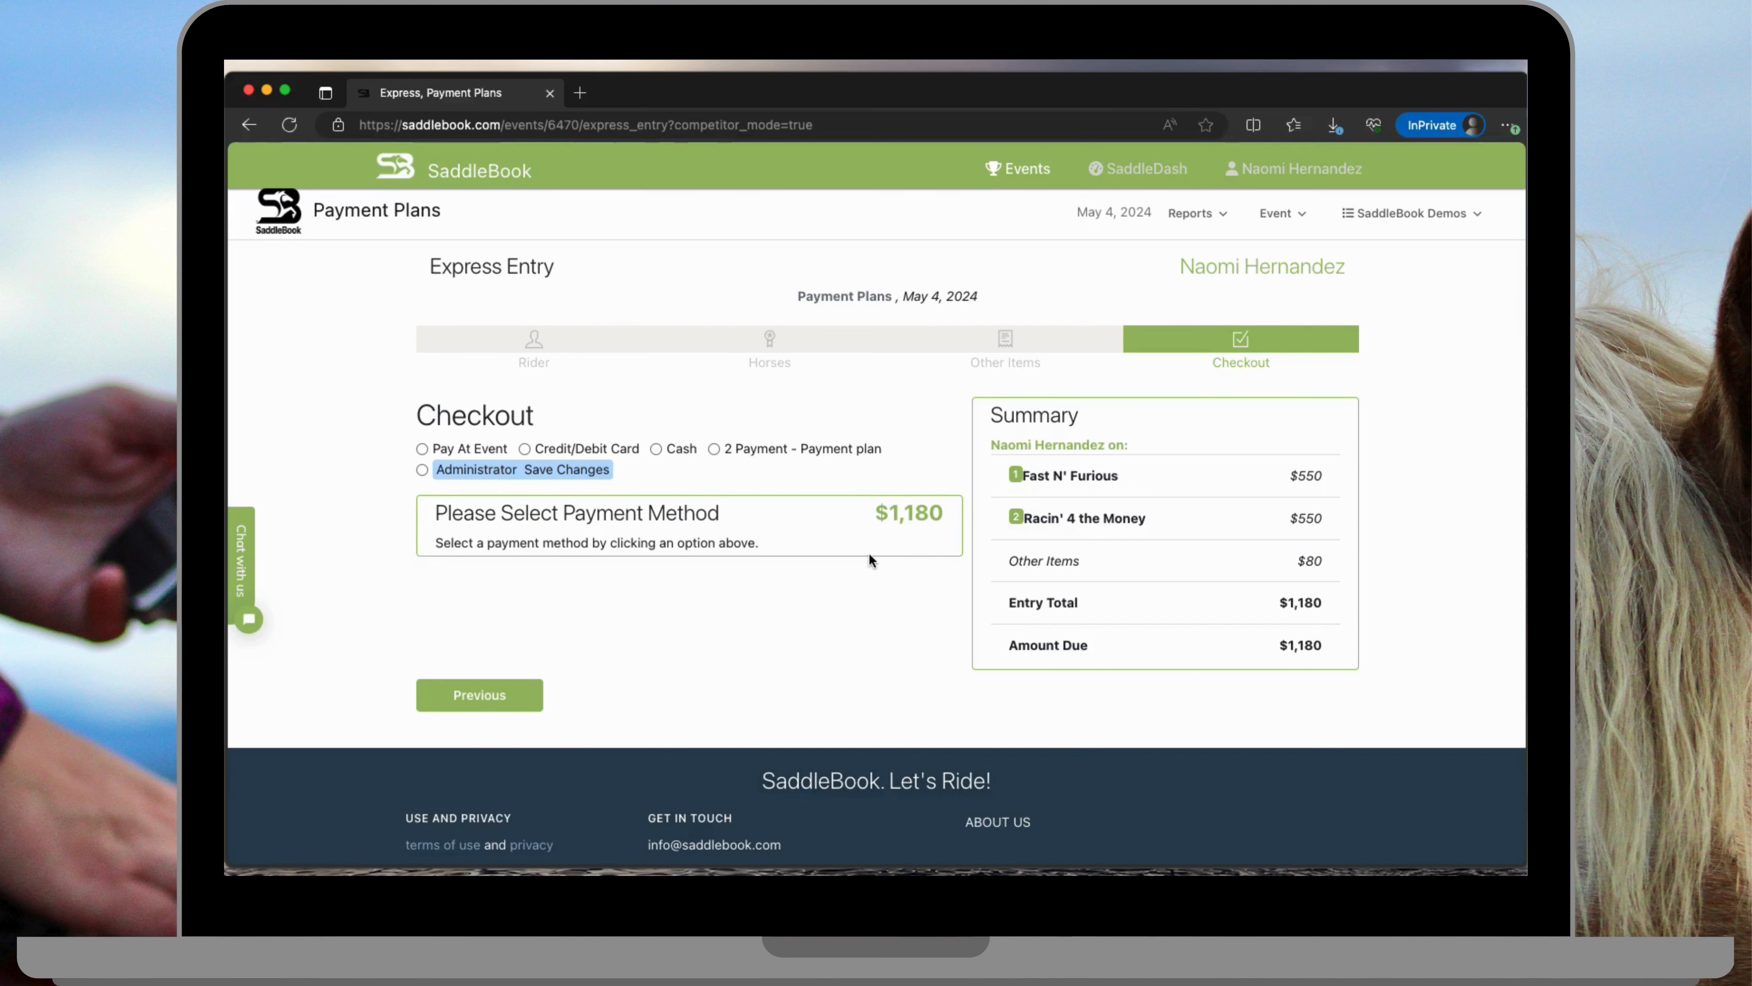
mouse_move(596, 448)
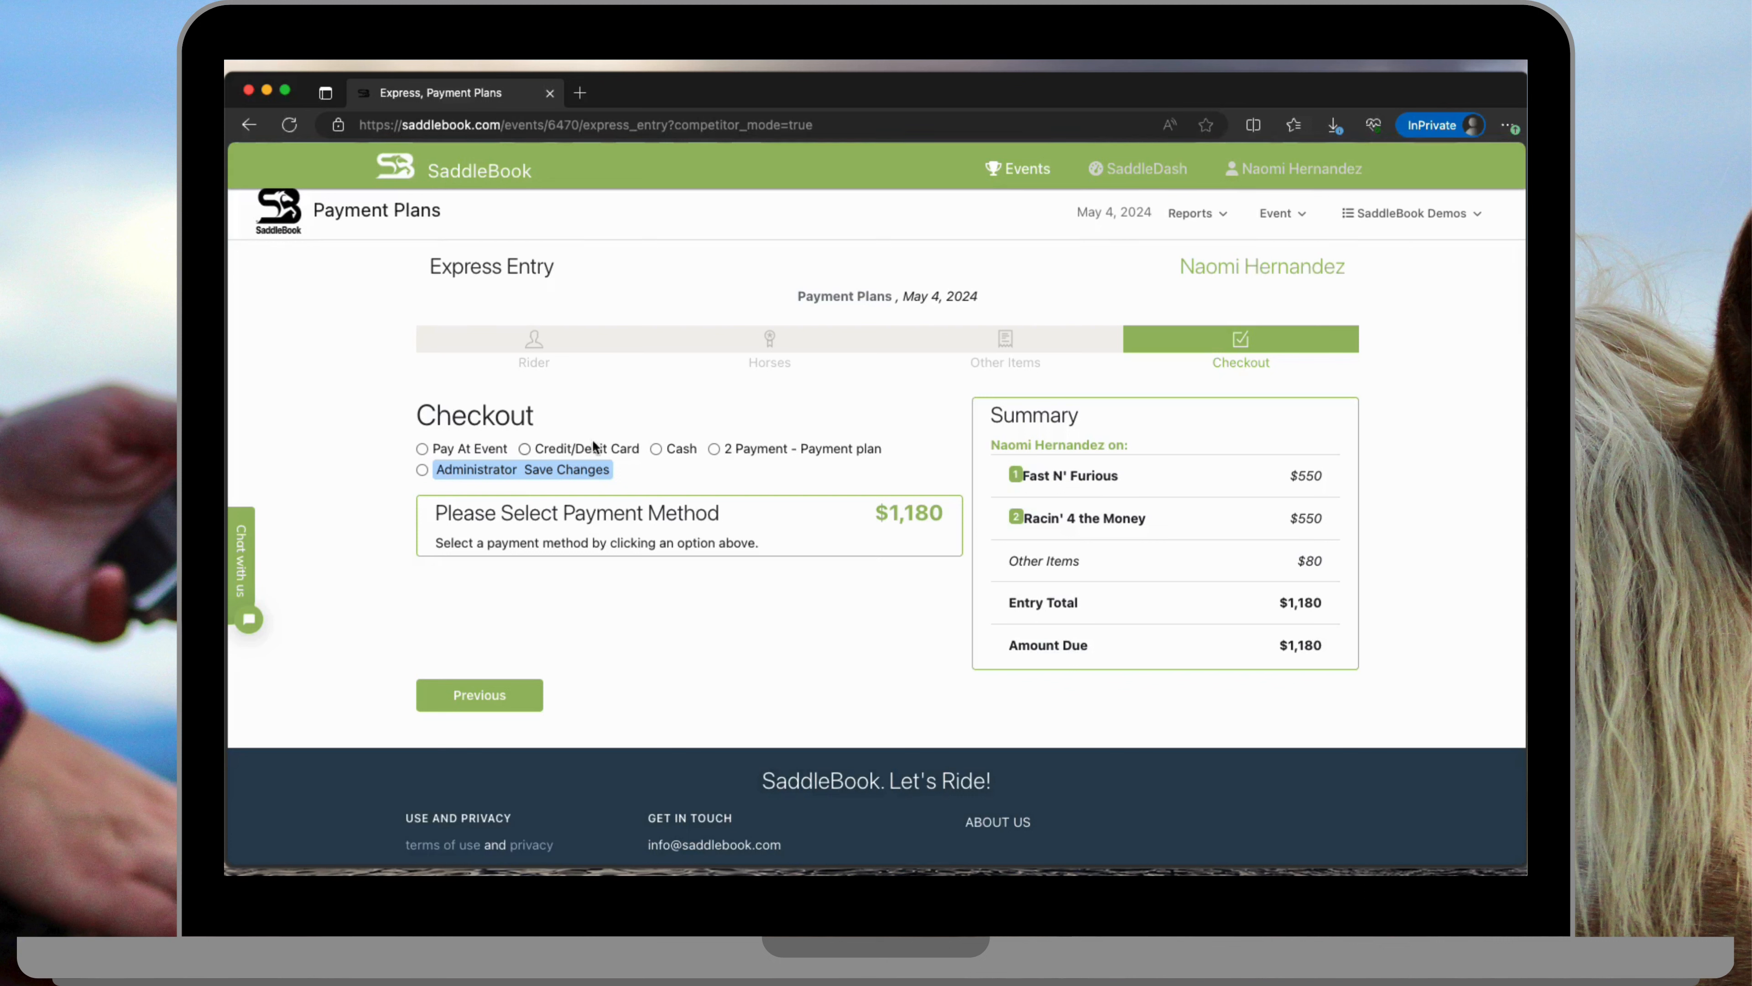
Step: Preview Credit/Debit Card, then the 2 Payment - Payment plan showing two $590 payments
click(523, 448)
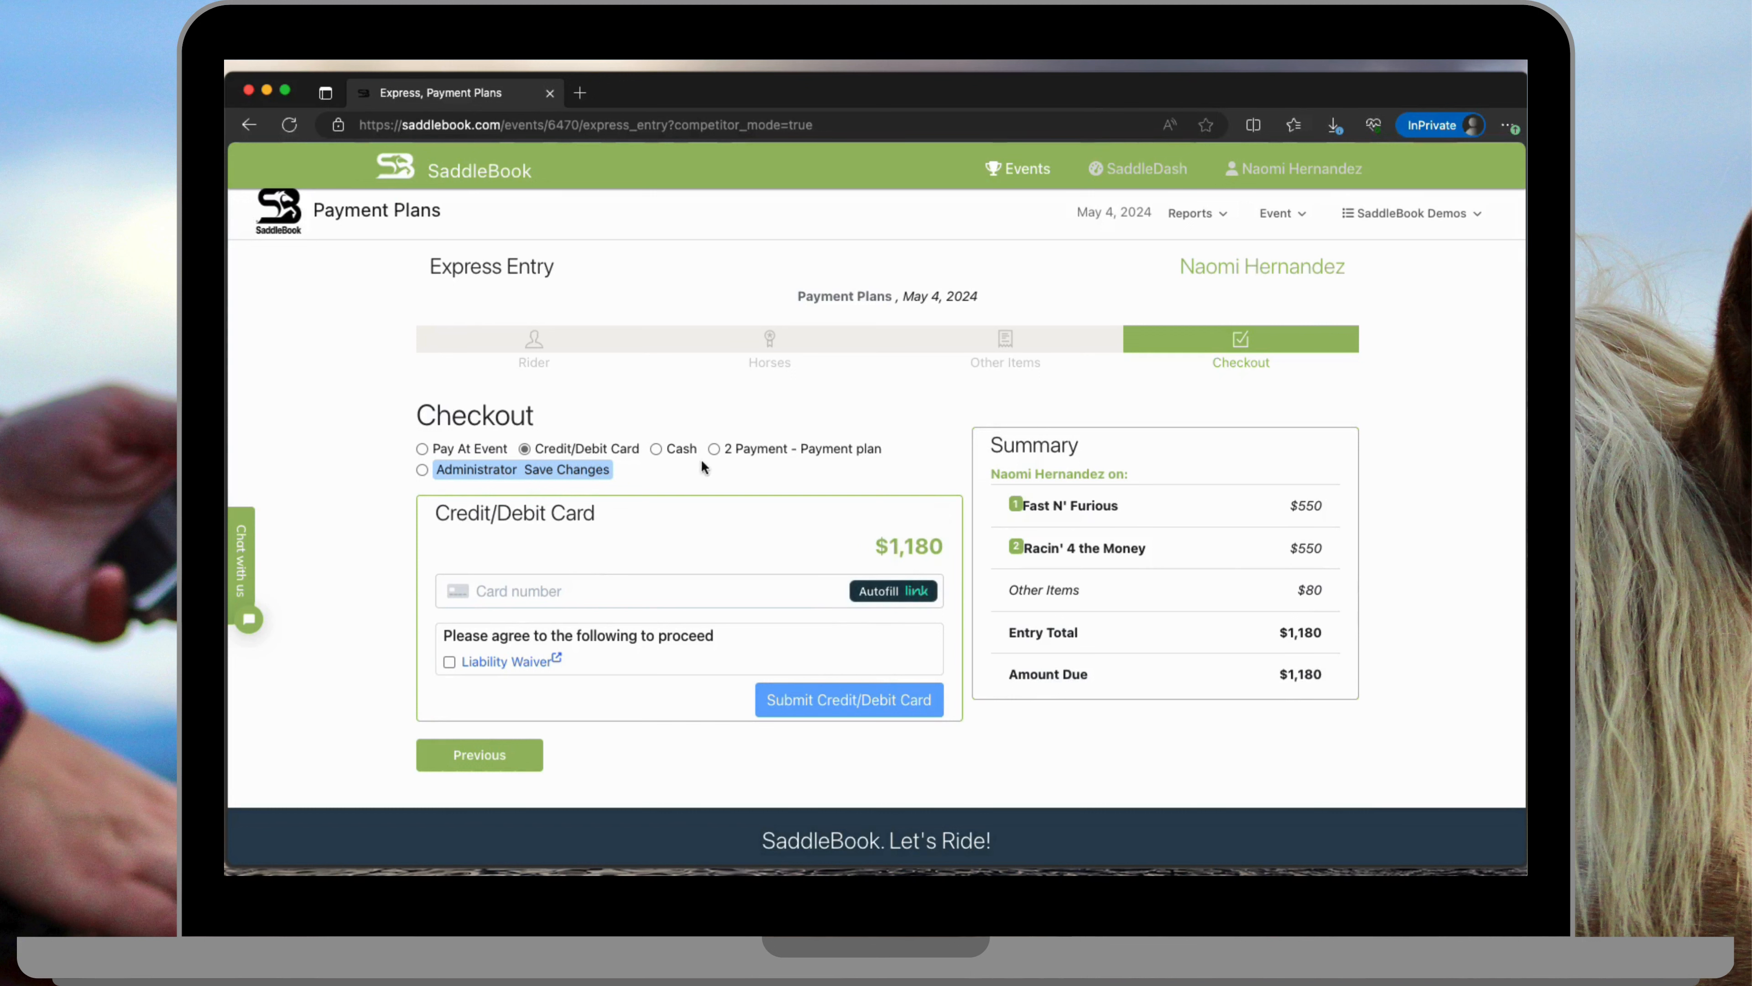
click(713, 448)
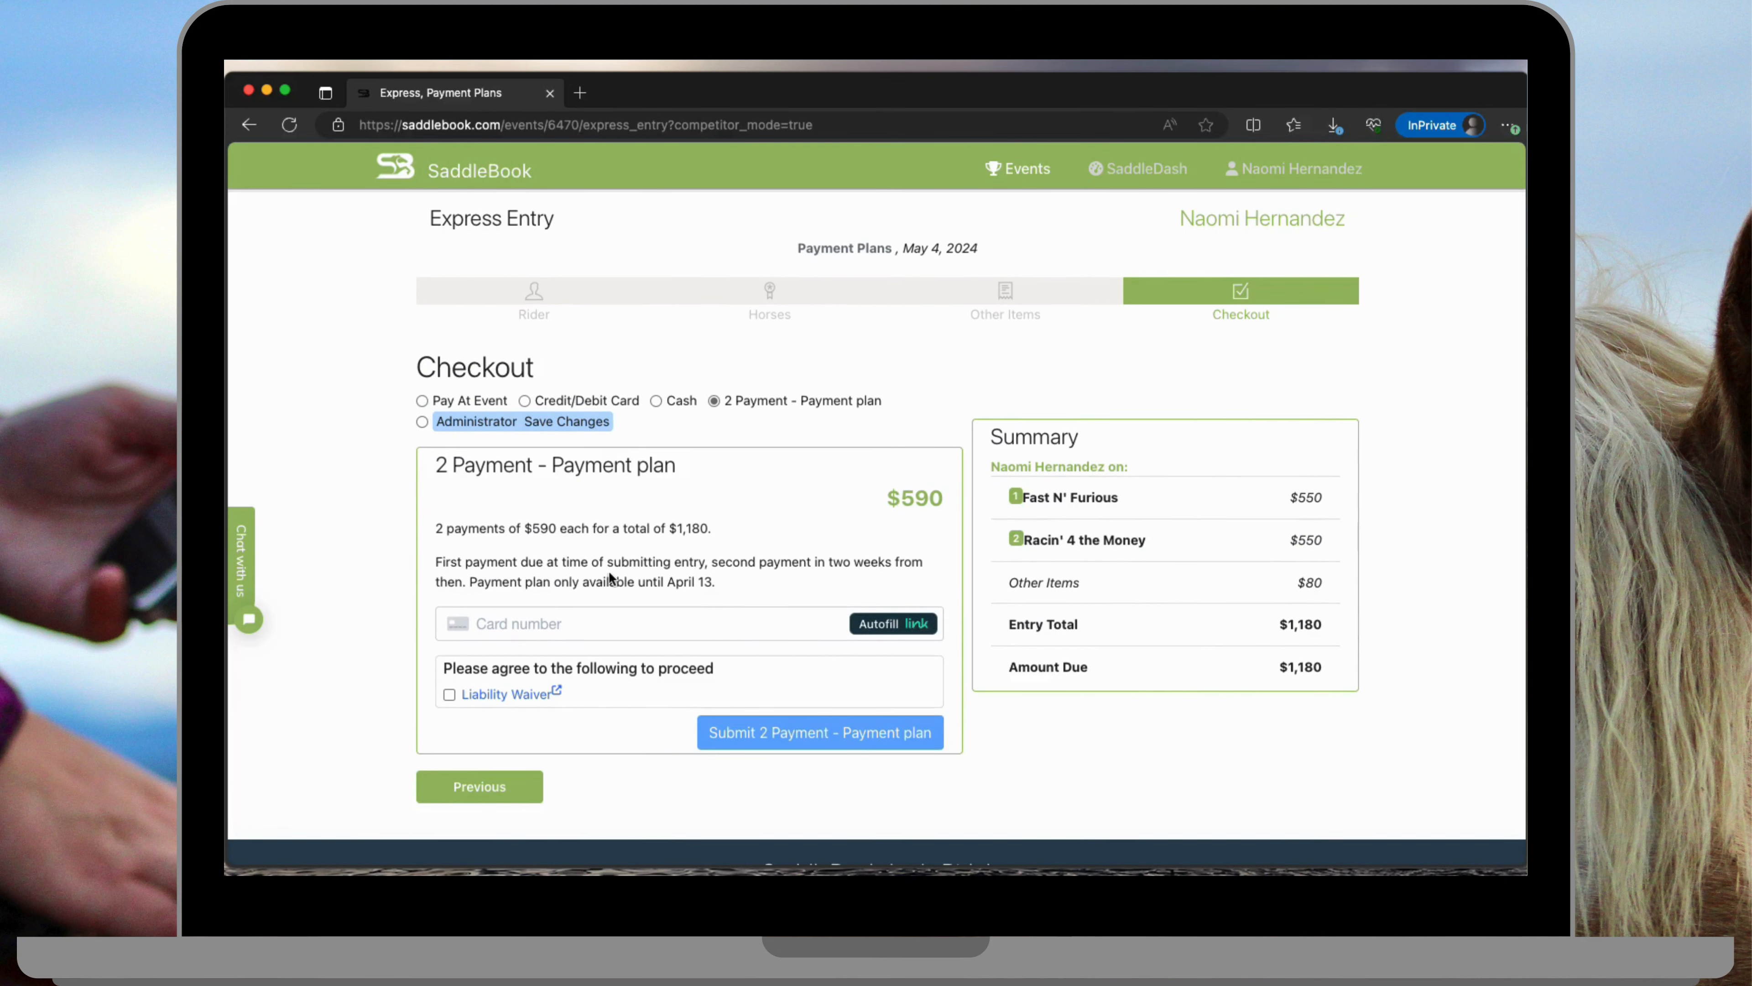
mouse_move(957, 433)
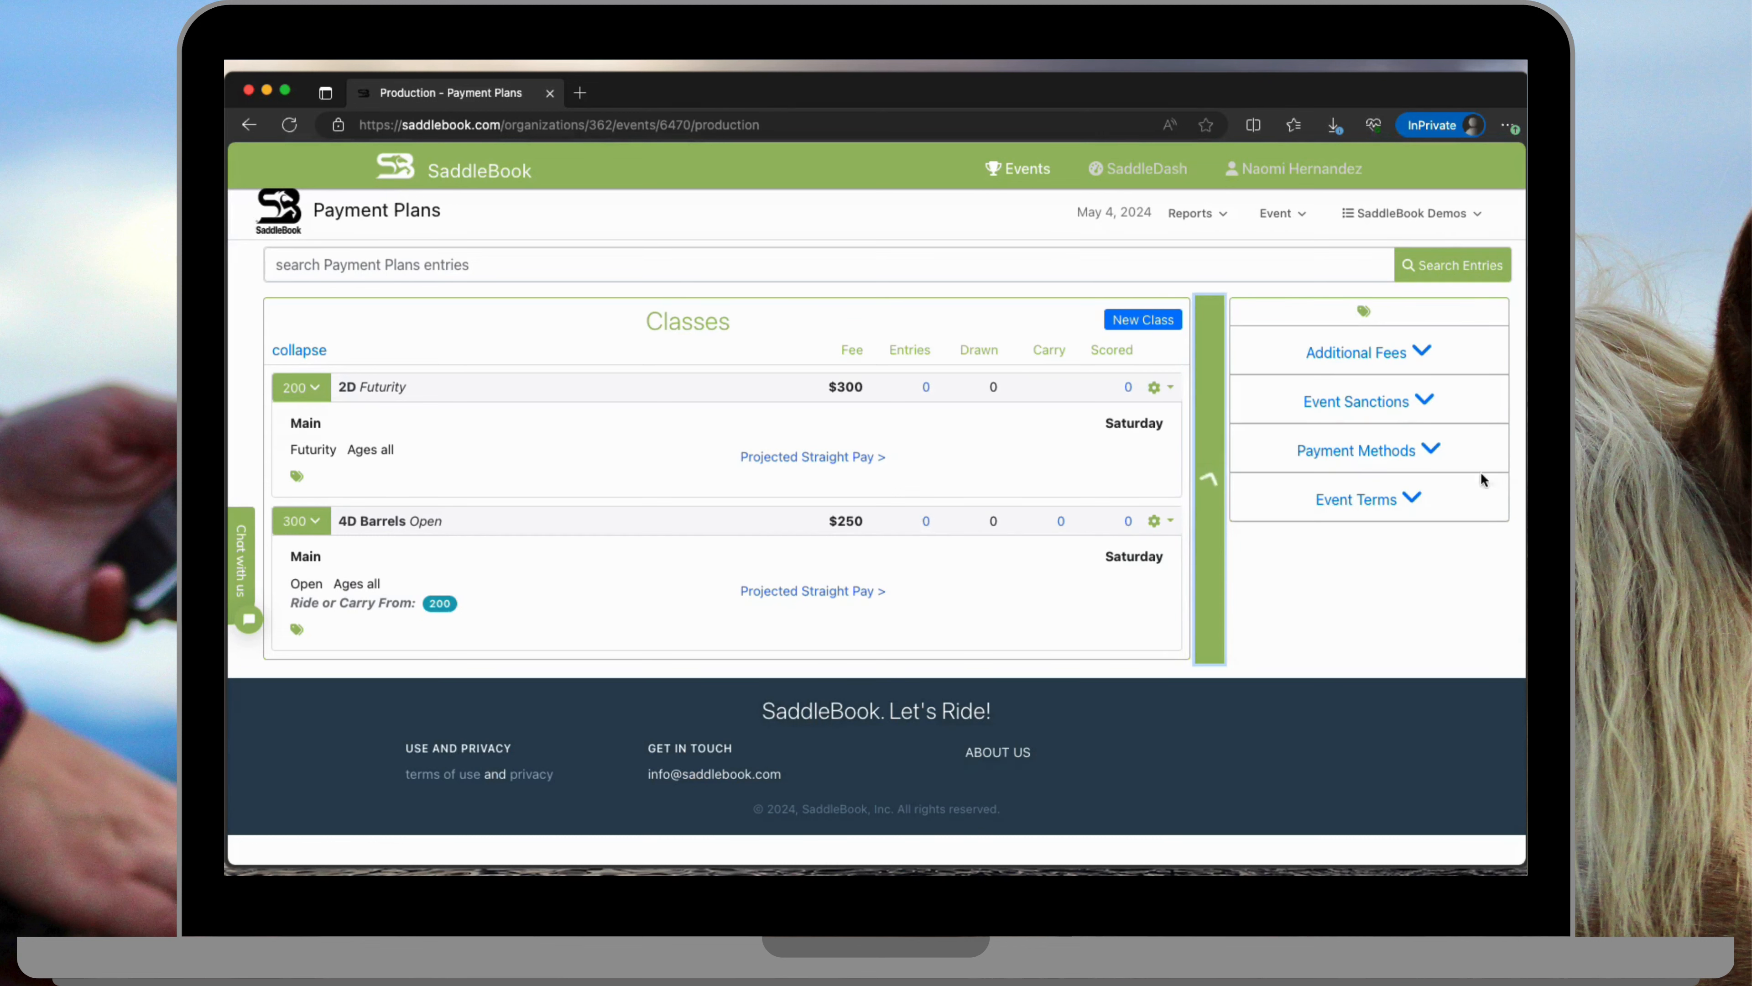
Step: View the payment activity of the 2 Payment - Payment plan method from its gear options
click(1357, 449)
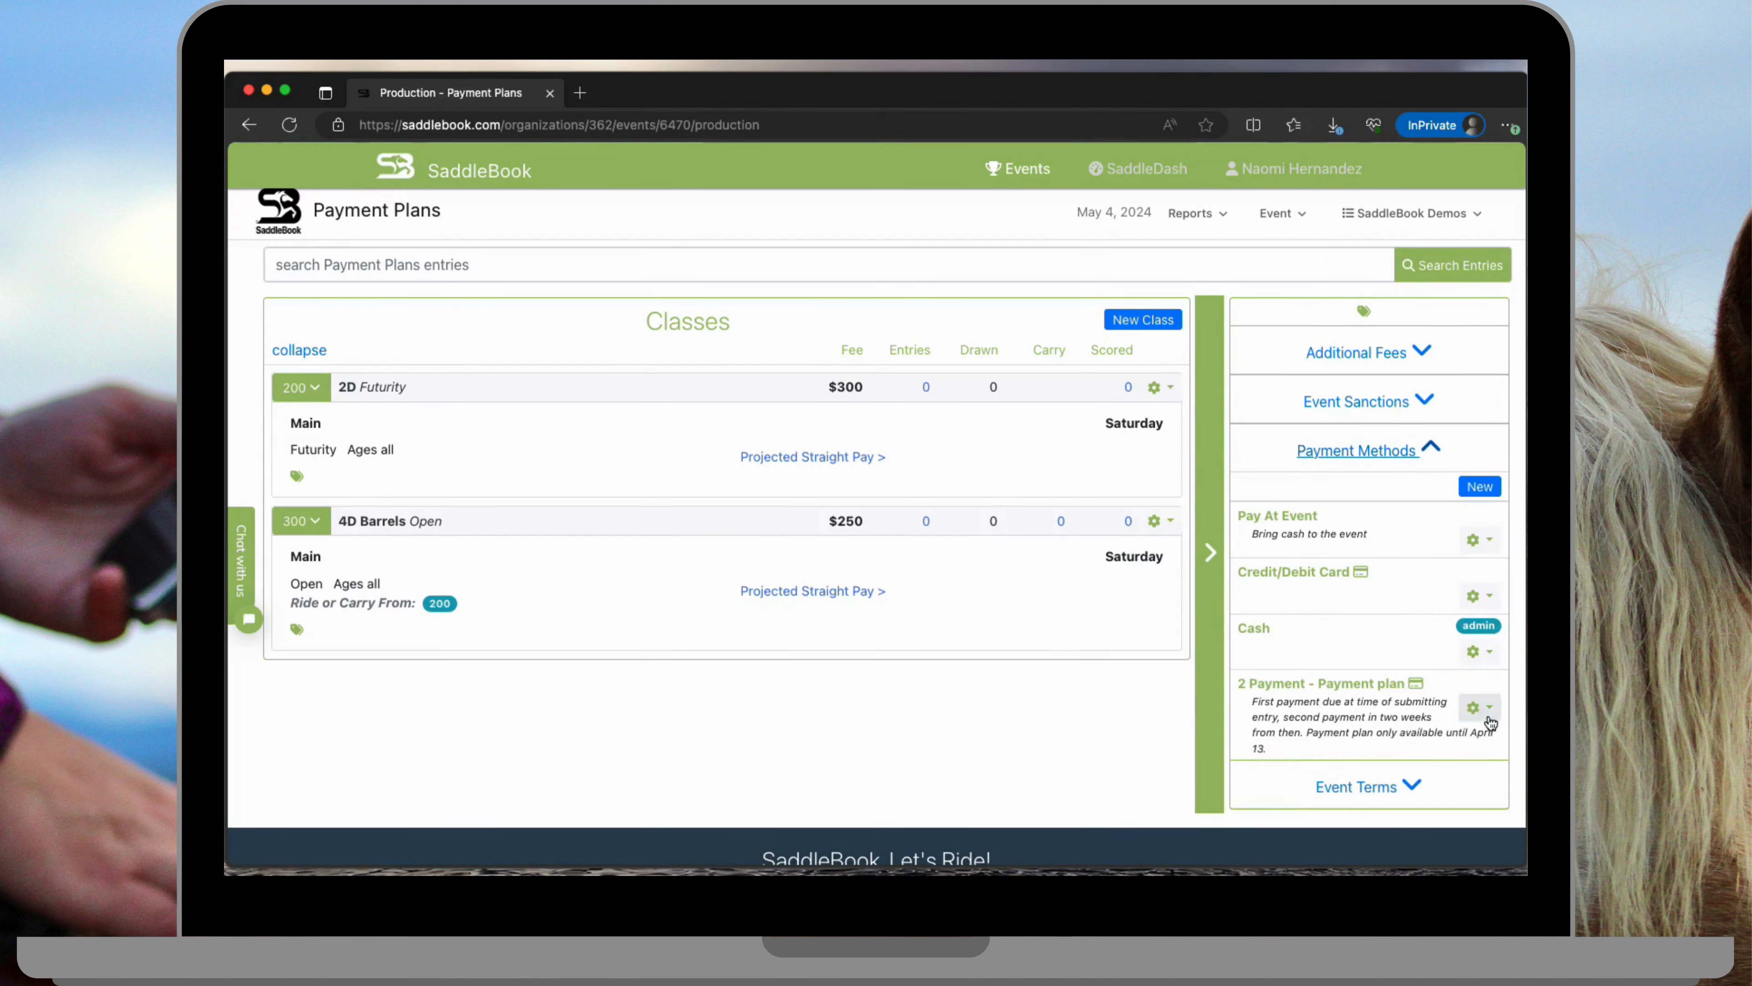
click(1491, 706)
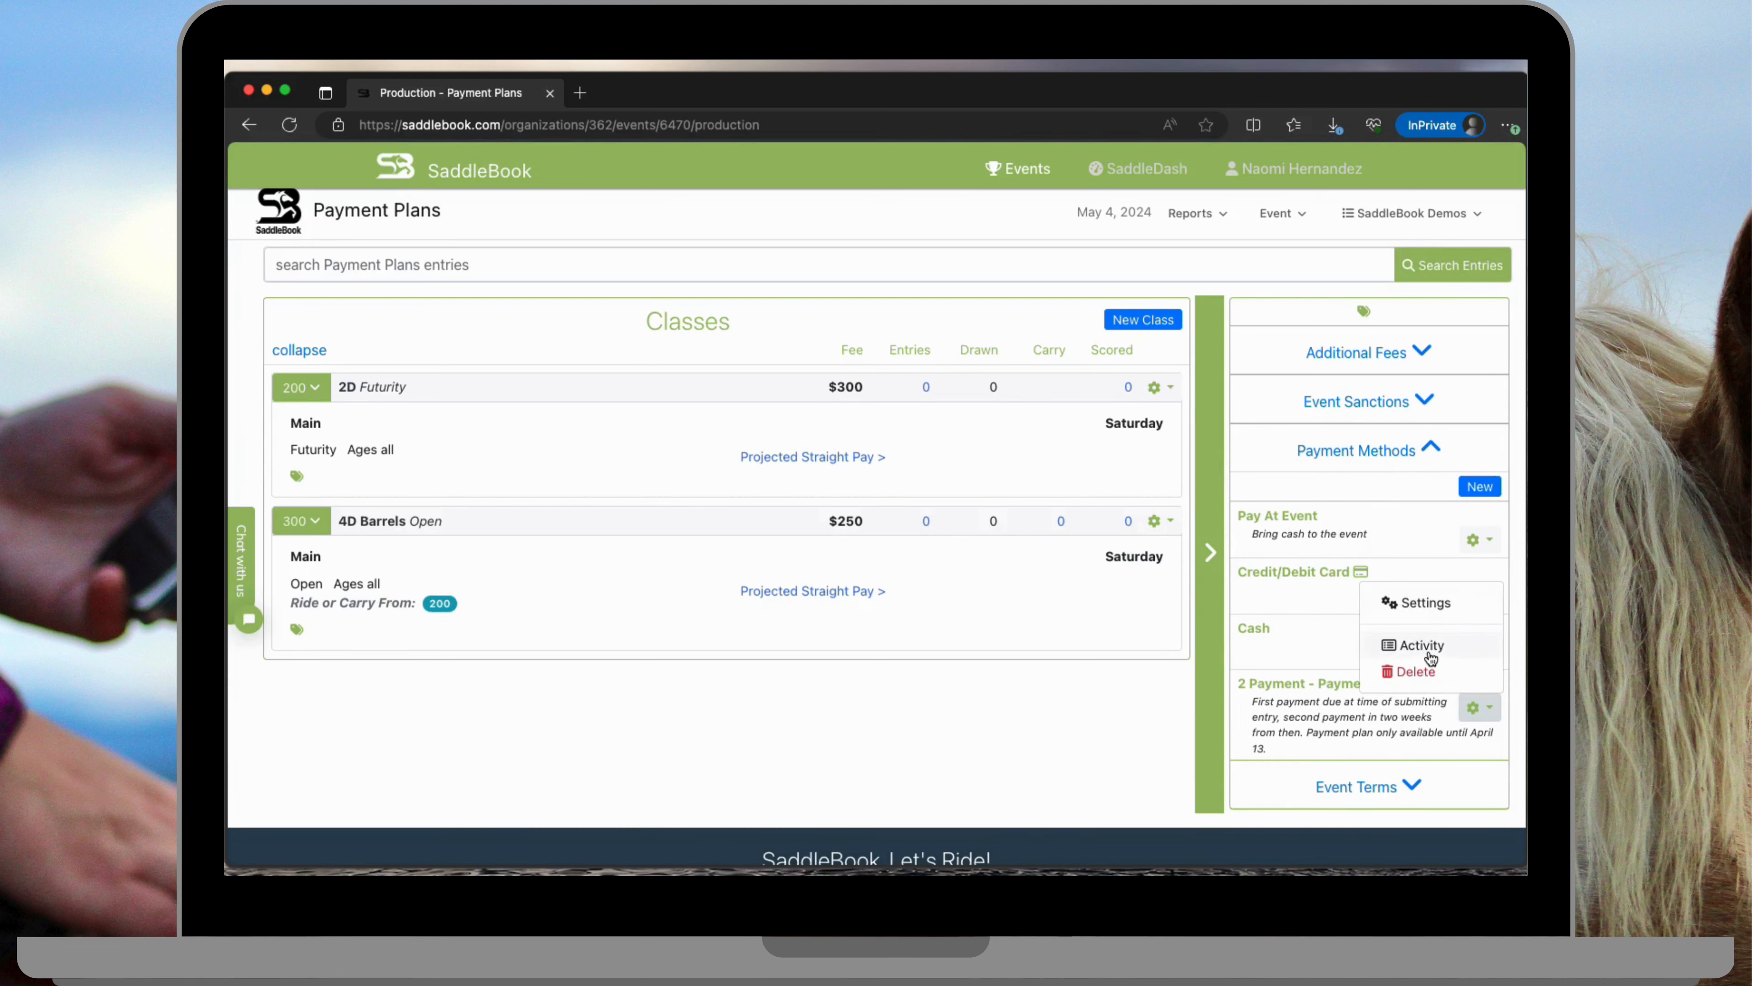
click(1422, 645)
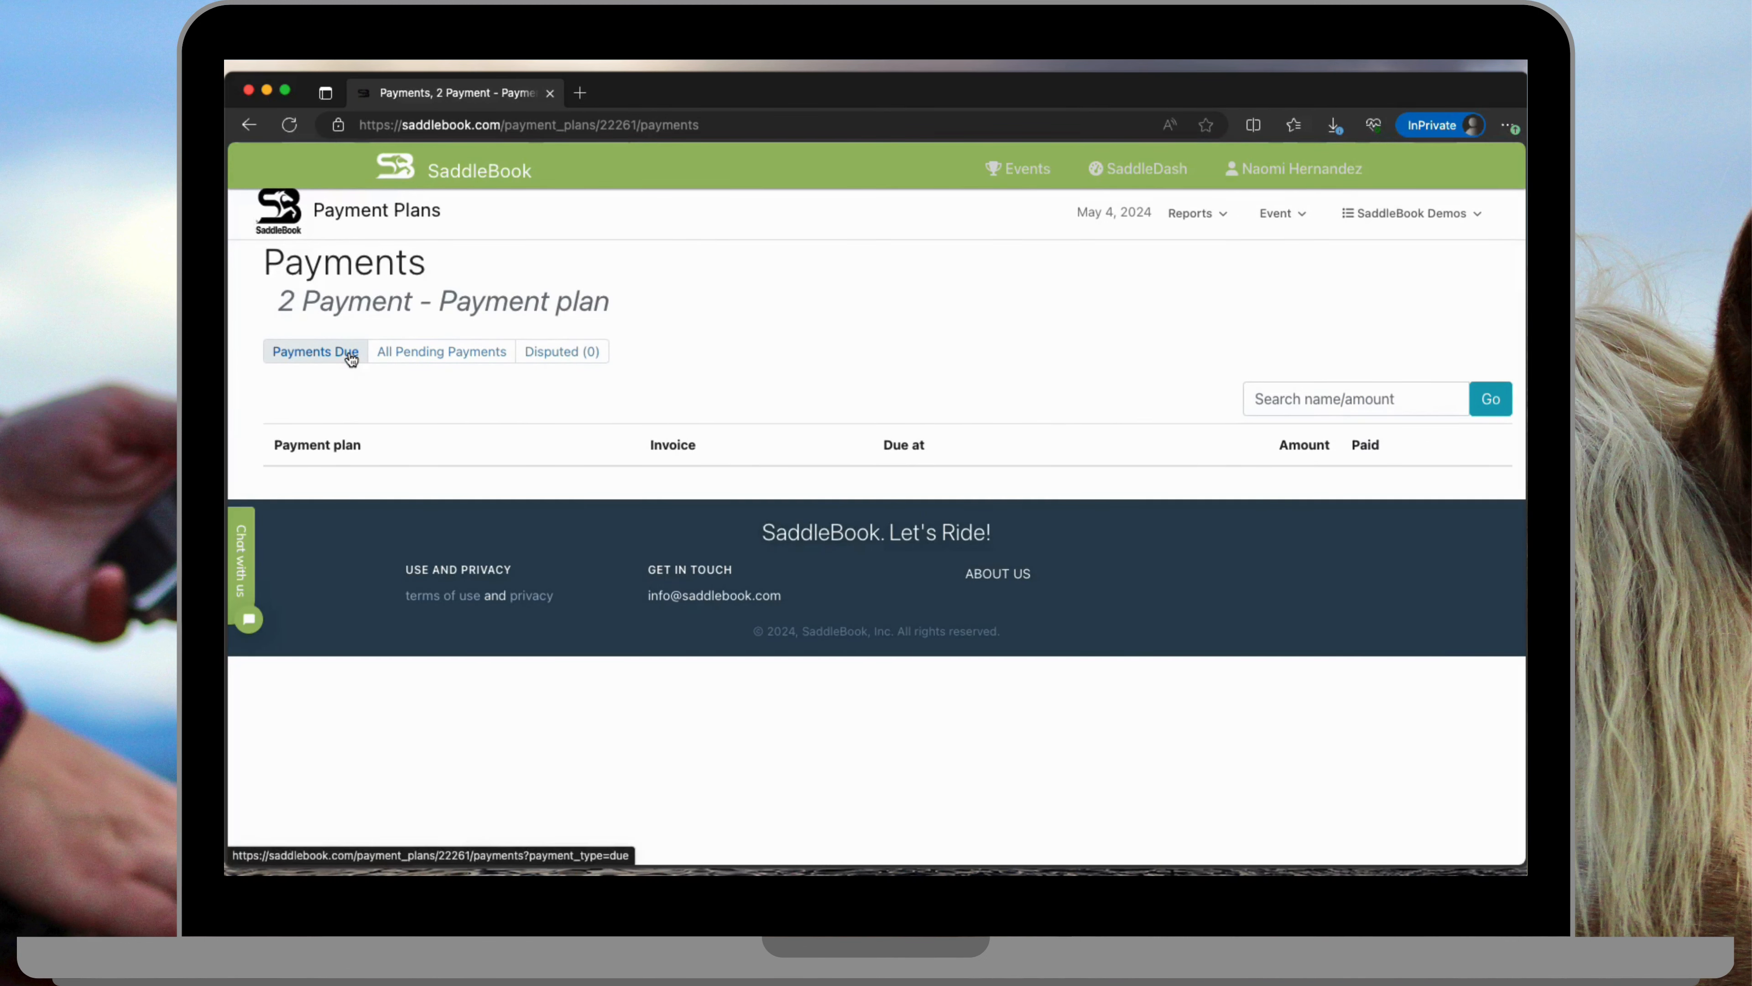
Step: Show the Payments Due list for the plan, currently empty
click(314, 350)
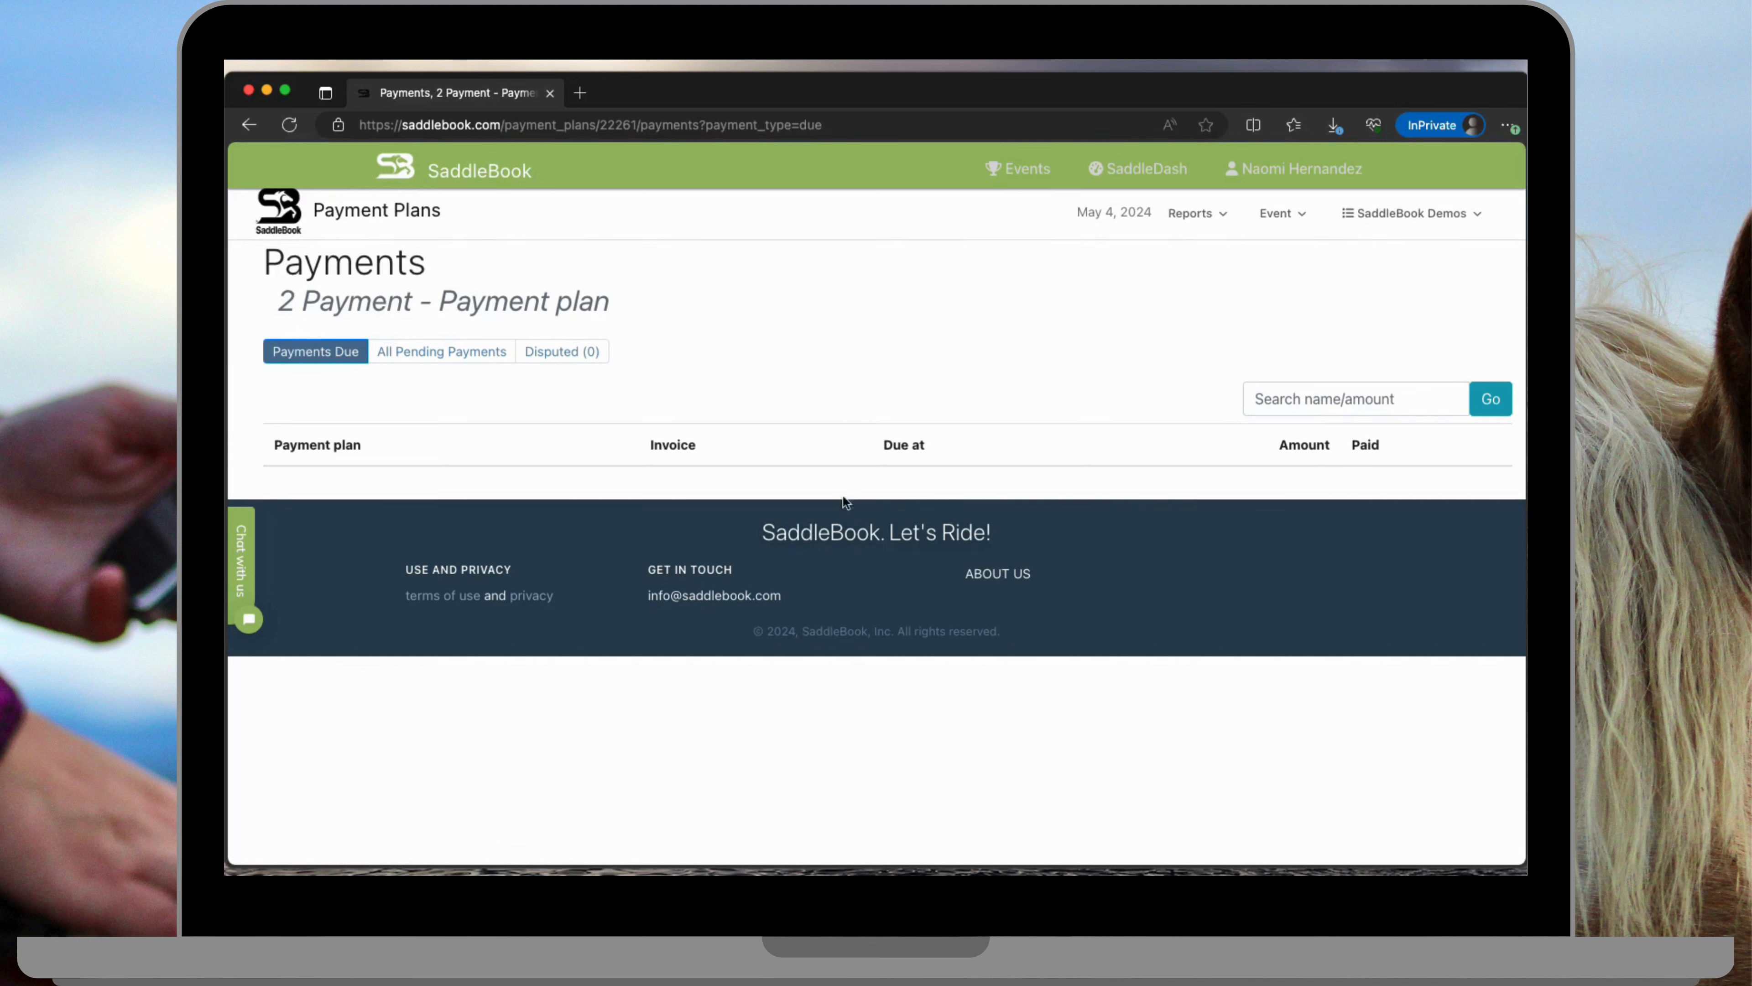
mouse_move(782, 374)
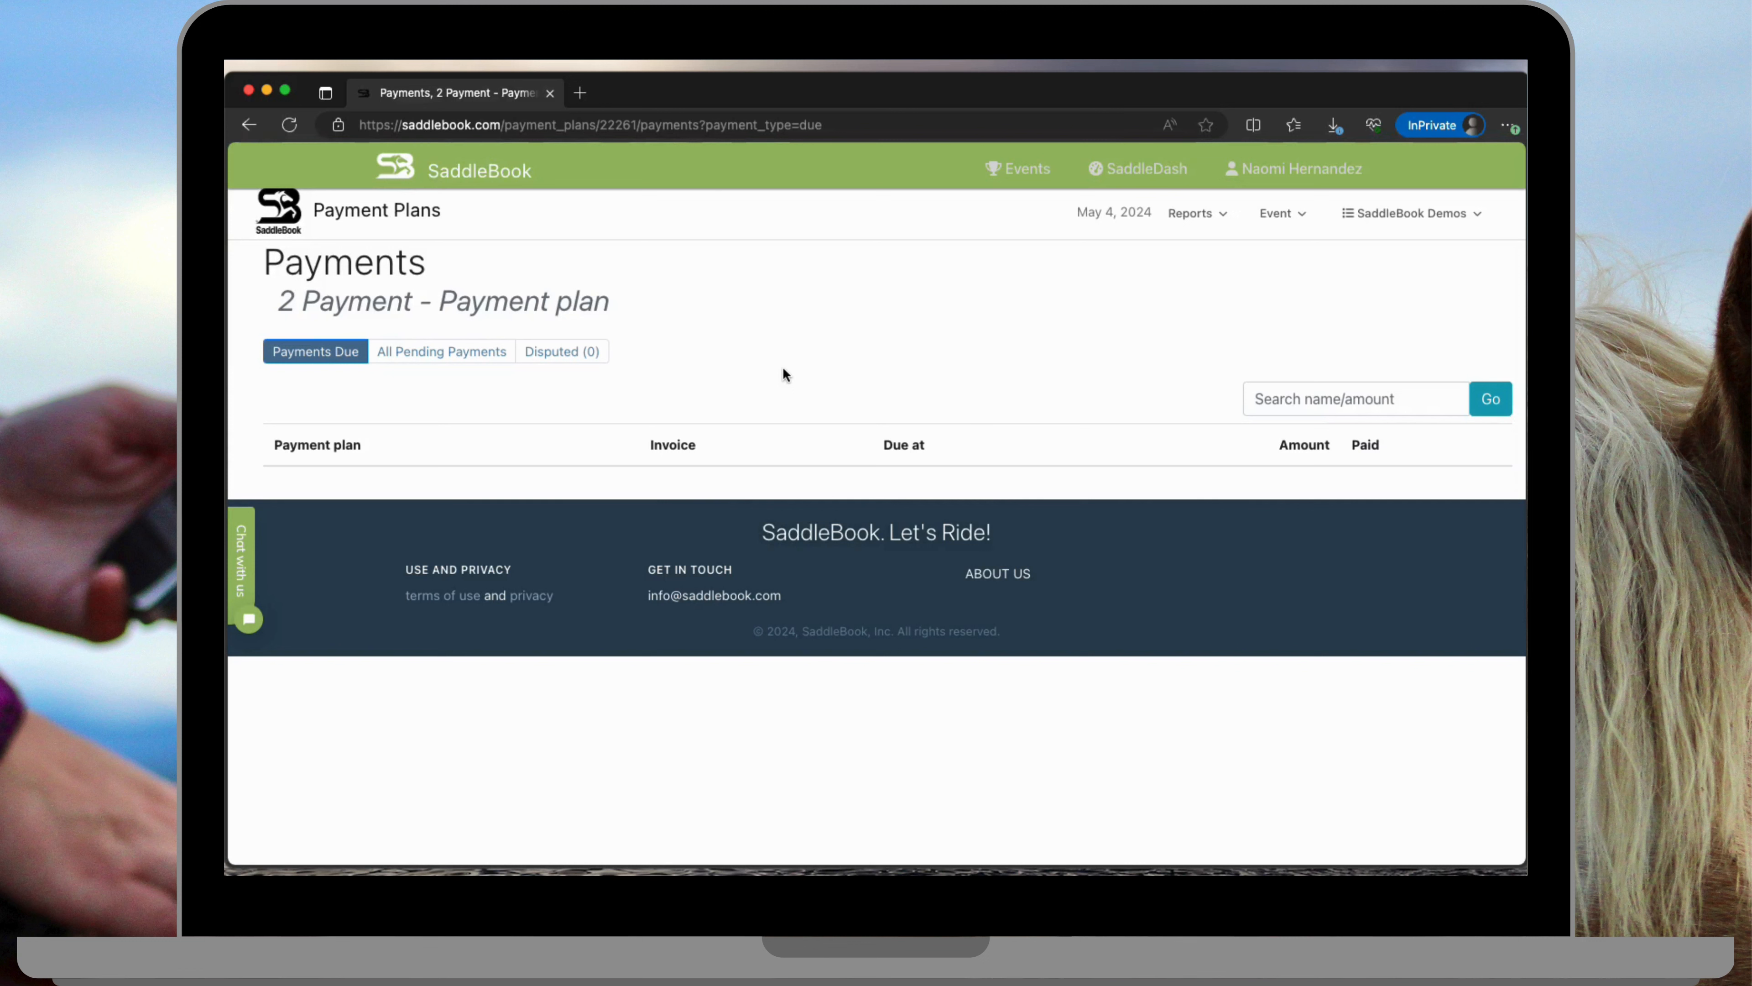